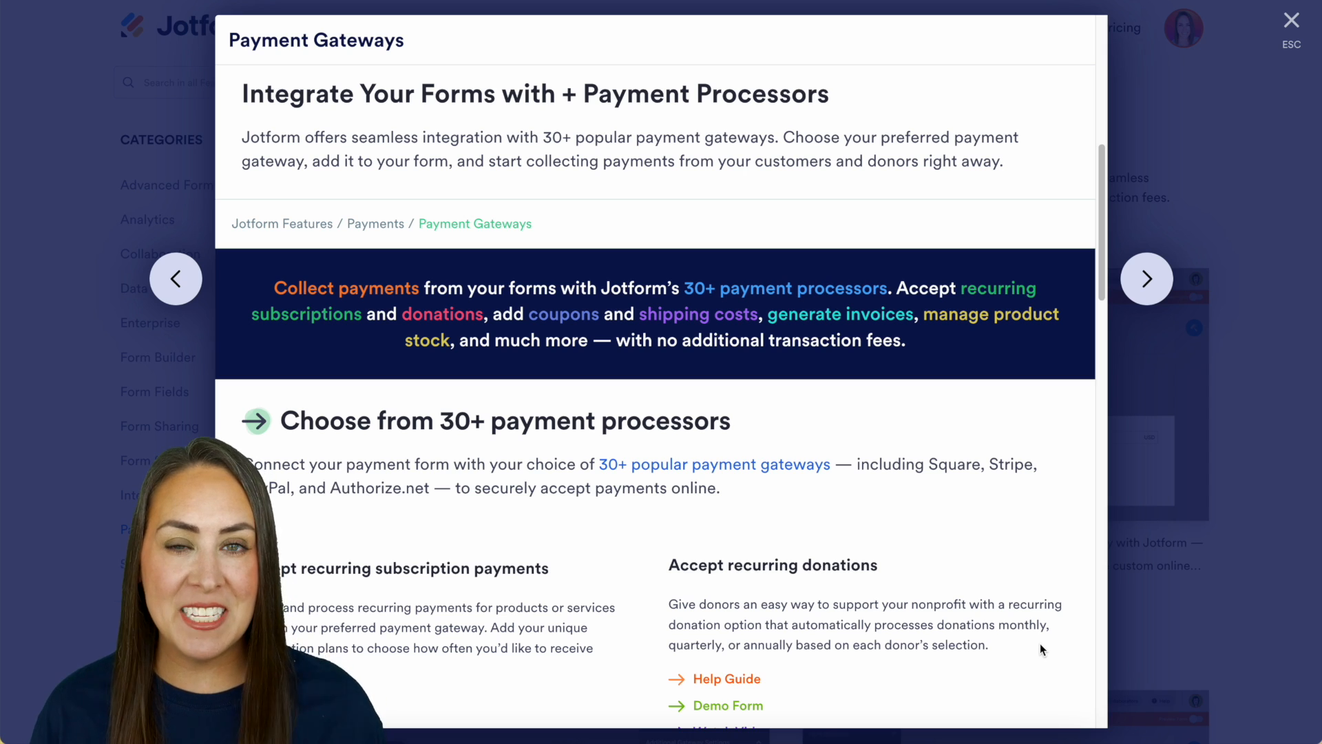
# Step: Close the Payment Gateways overview to return to the Form Builder with Name and Email fields
pyautogui.scroll(-3)
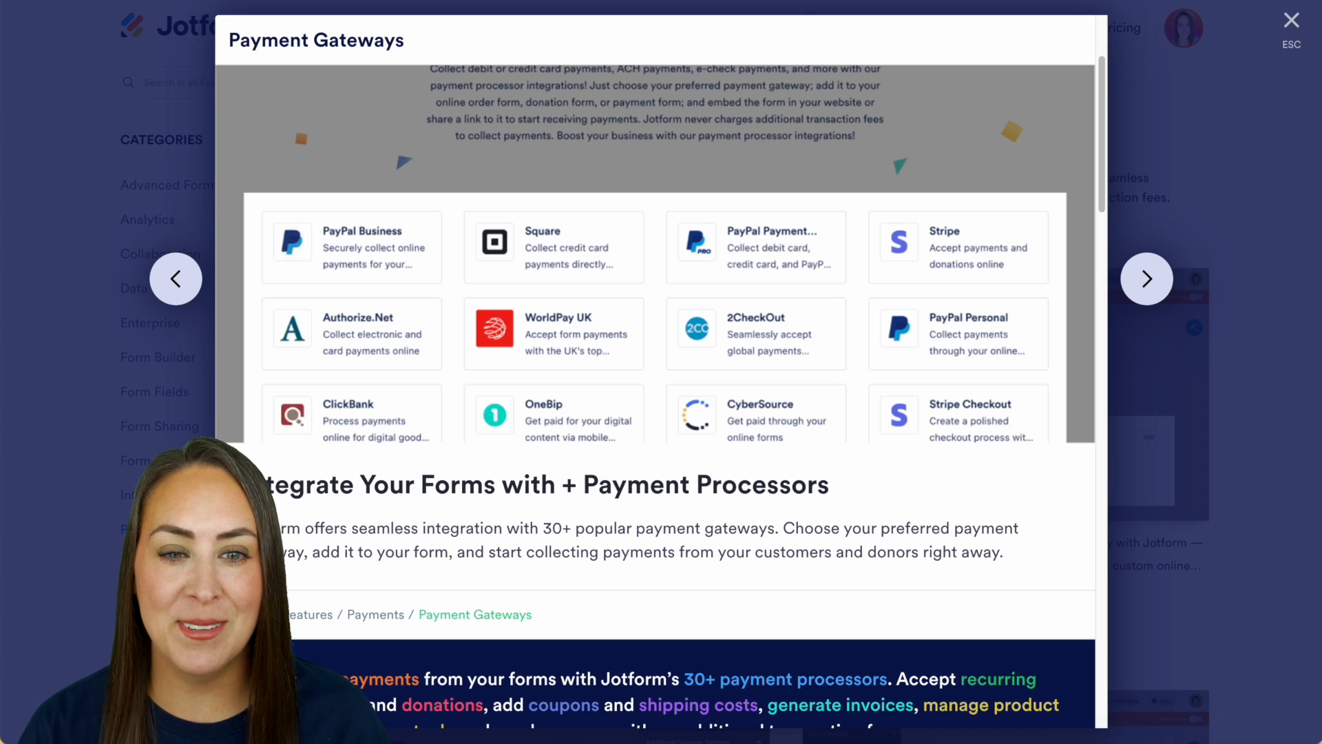
pyautogui.click(1290, 19)
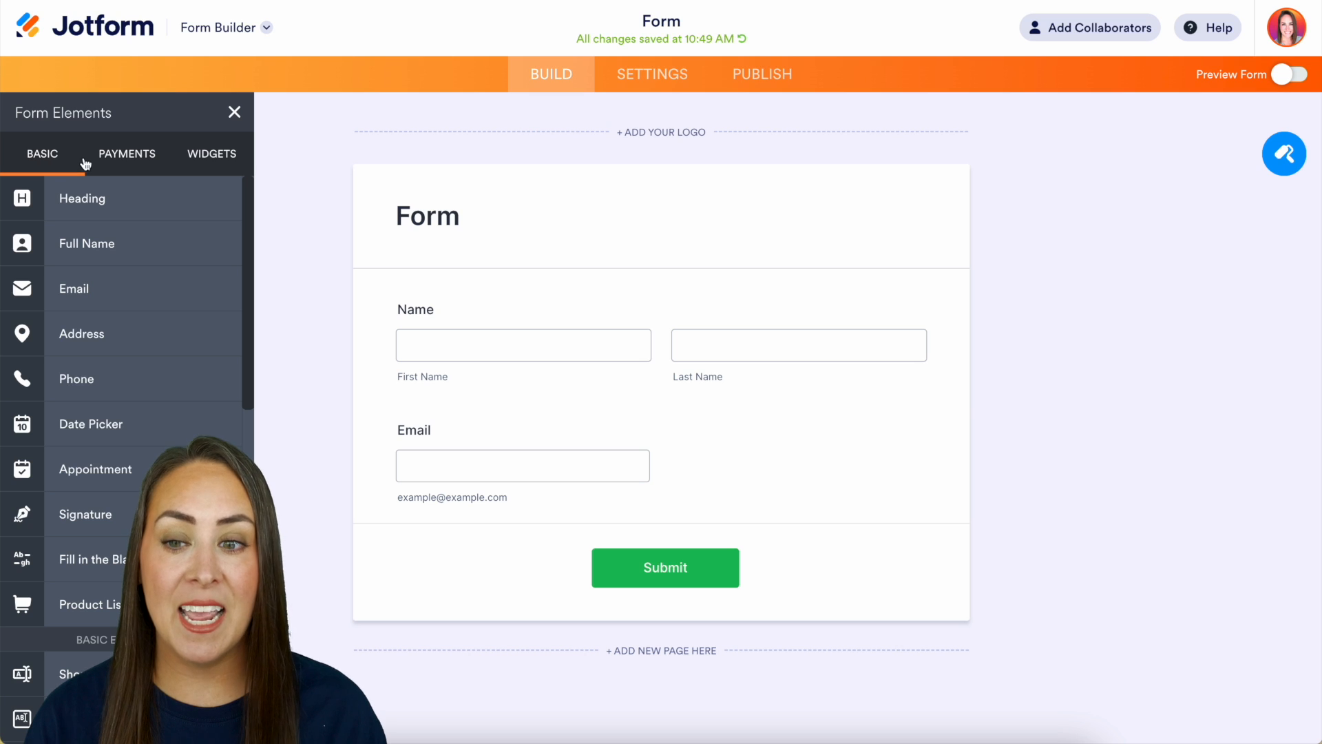
# Step: Add the PayPal Personal payment field from the Payments elements list to the form
pyautogui.click(127, 153)
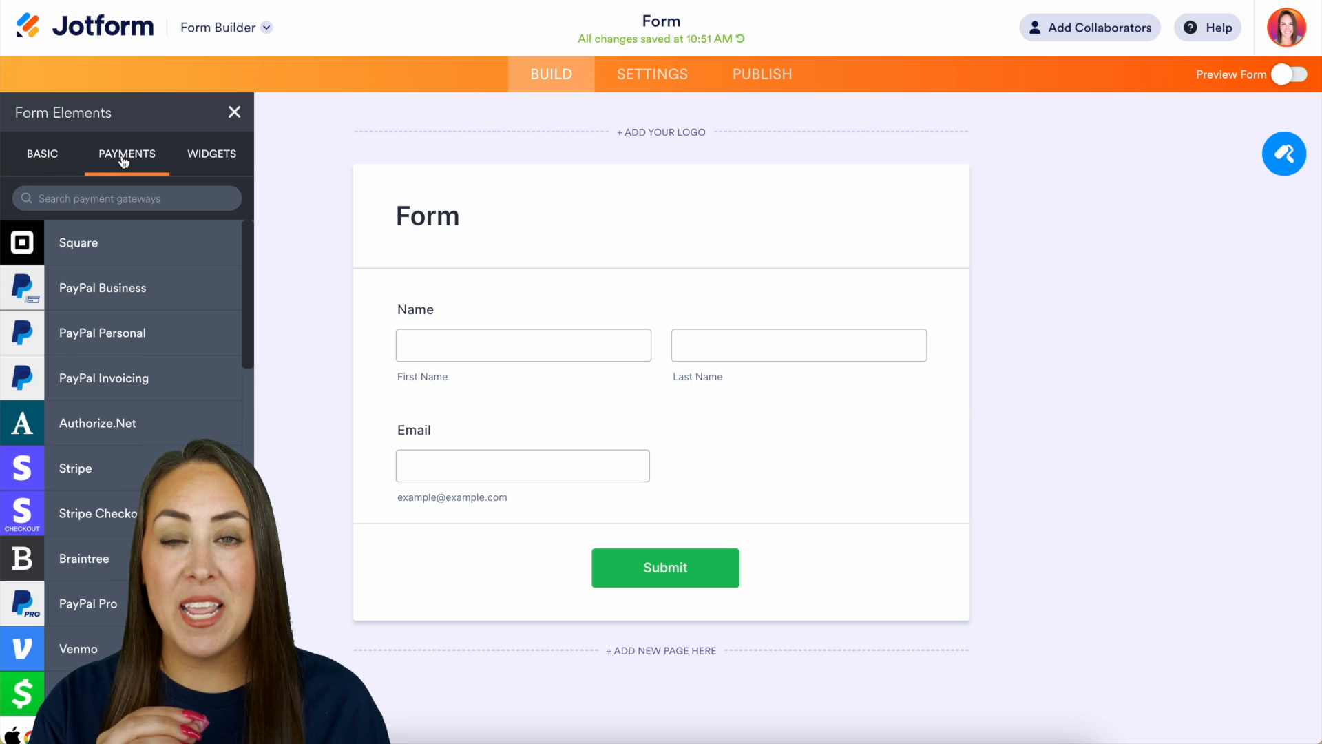
pyautogui.scroll(-3)
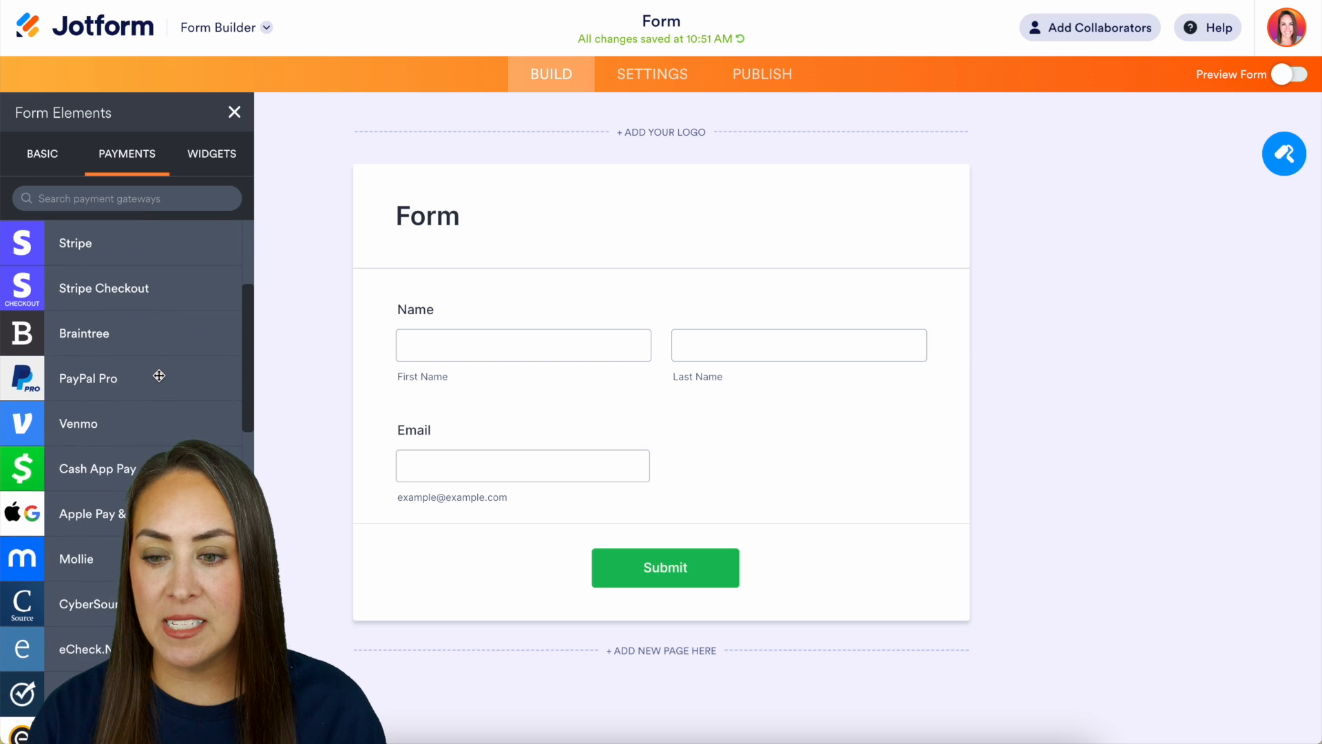
pyautogui.scroll(-3)
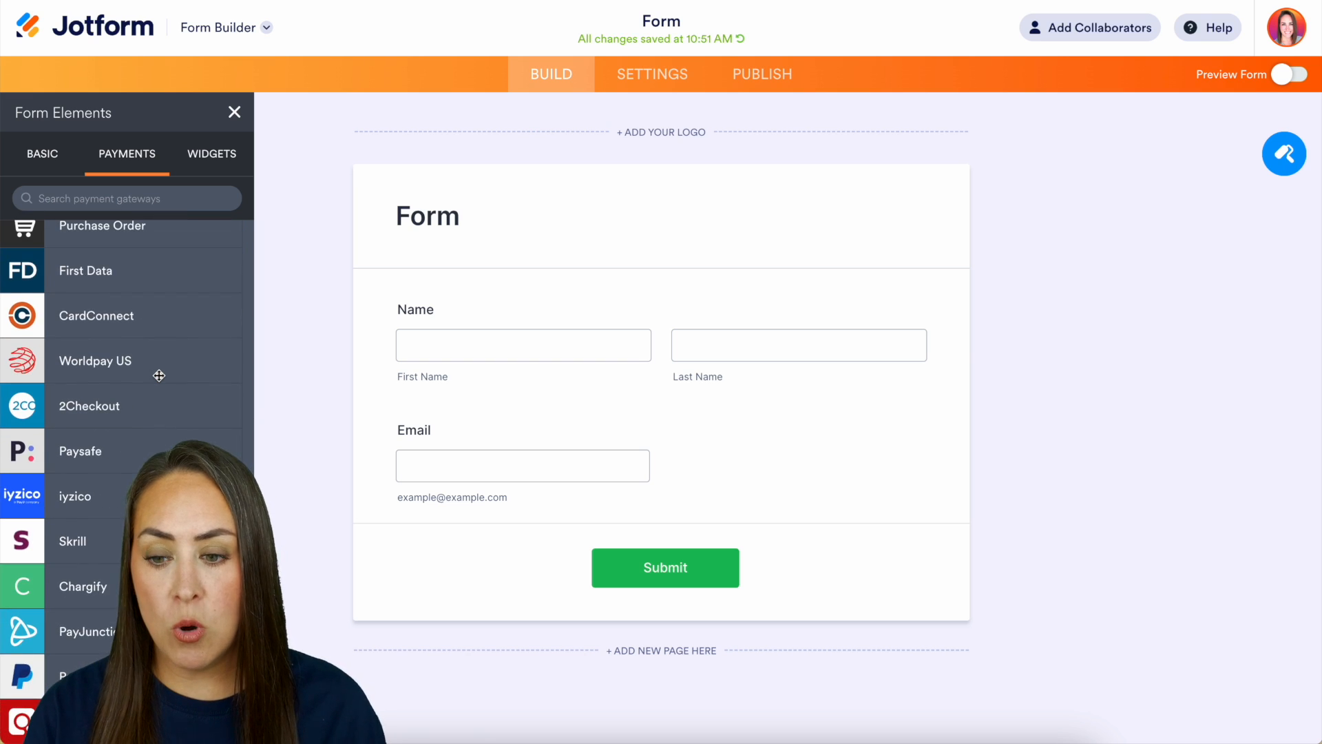
pyautogui.scroll(-3)
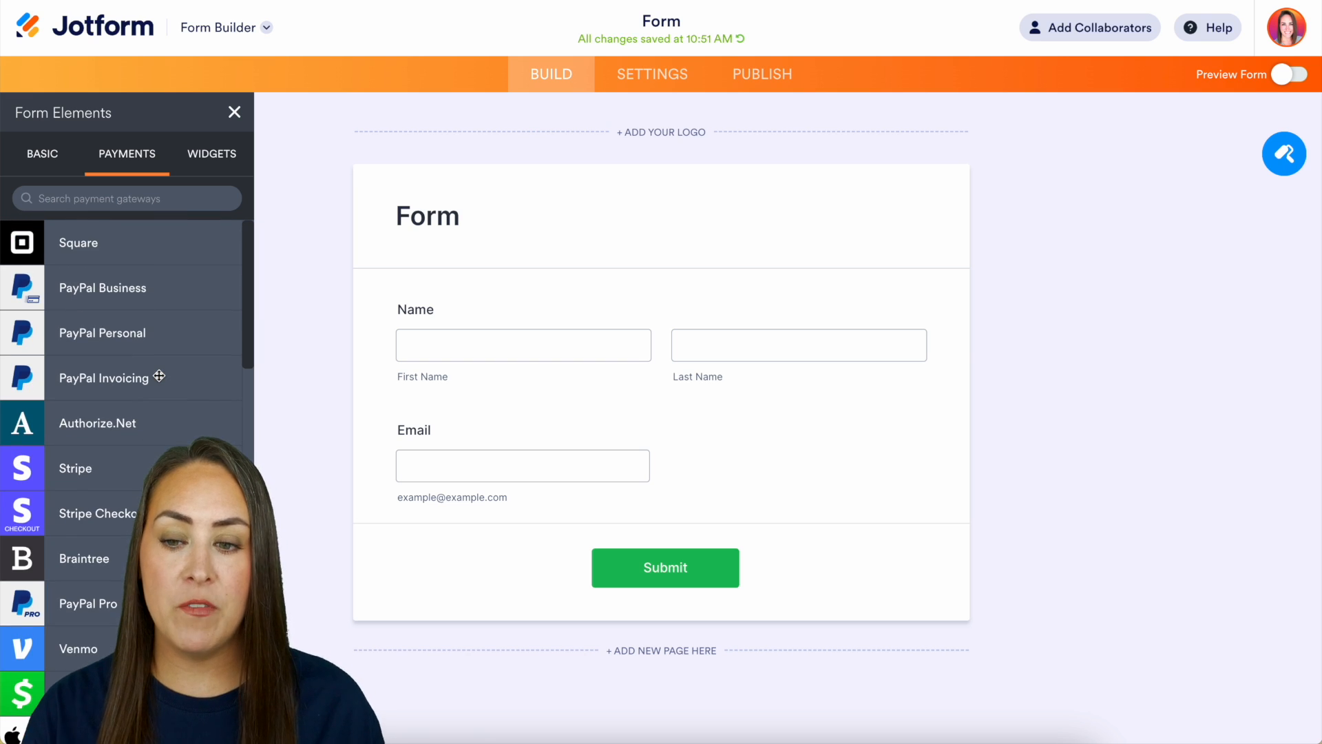
pyautogui.click(126, 199)
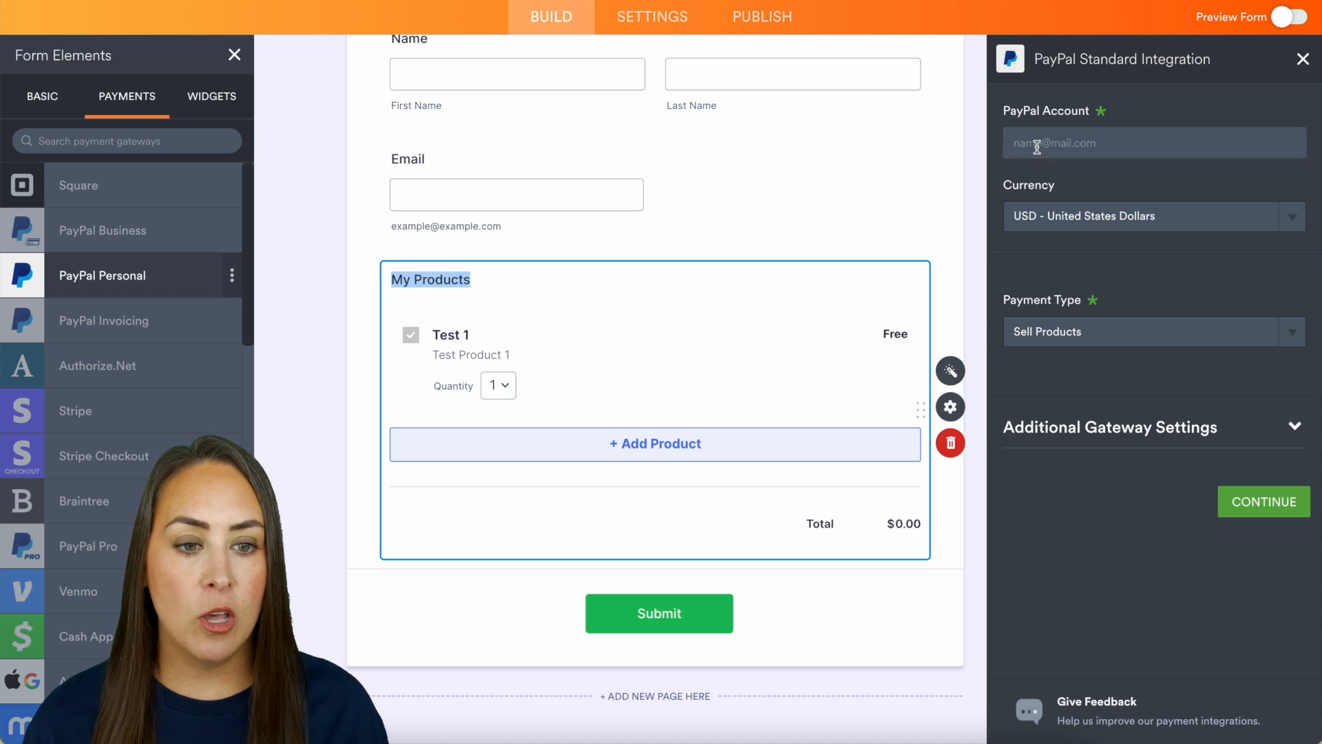
pyautogui.write('test@test.com')
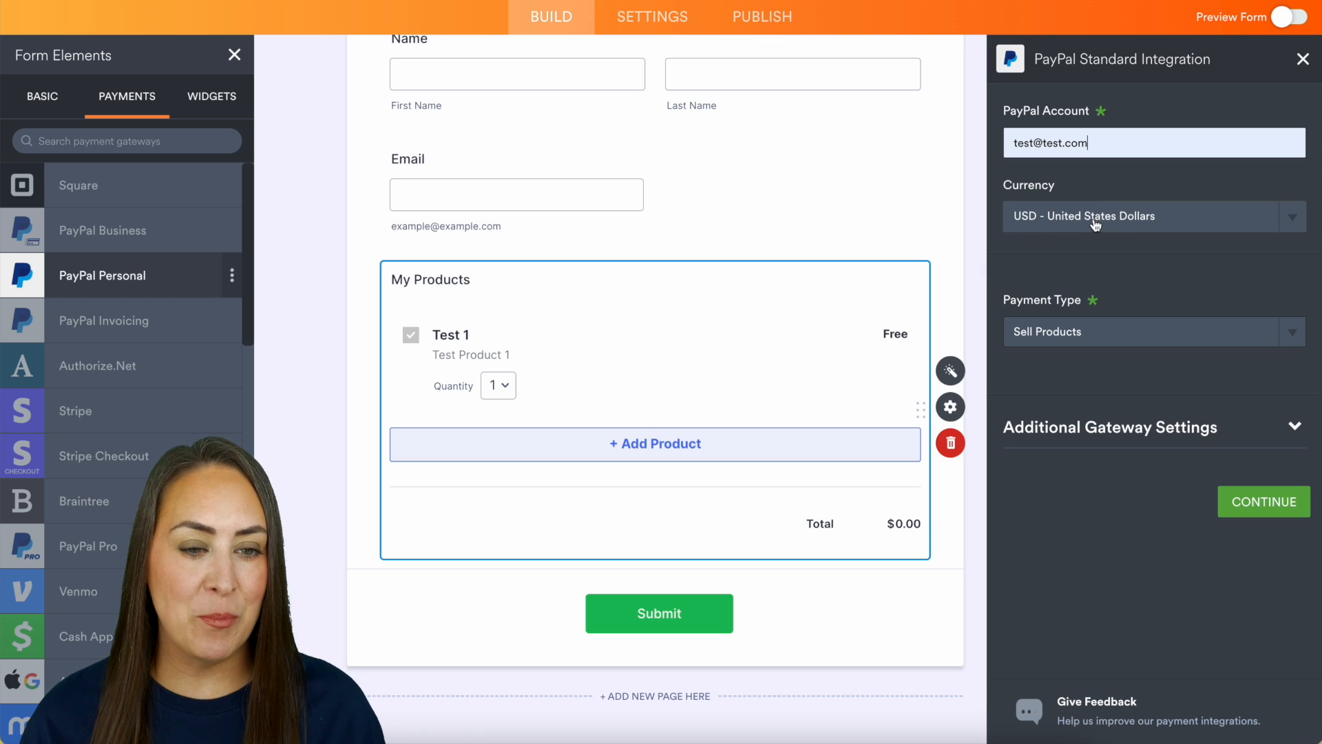
pyautogui.moveTo(1088, 234)
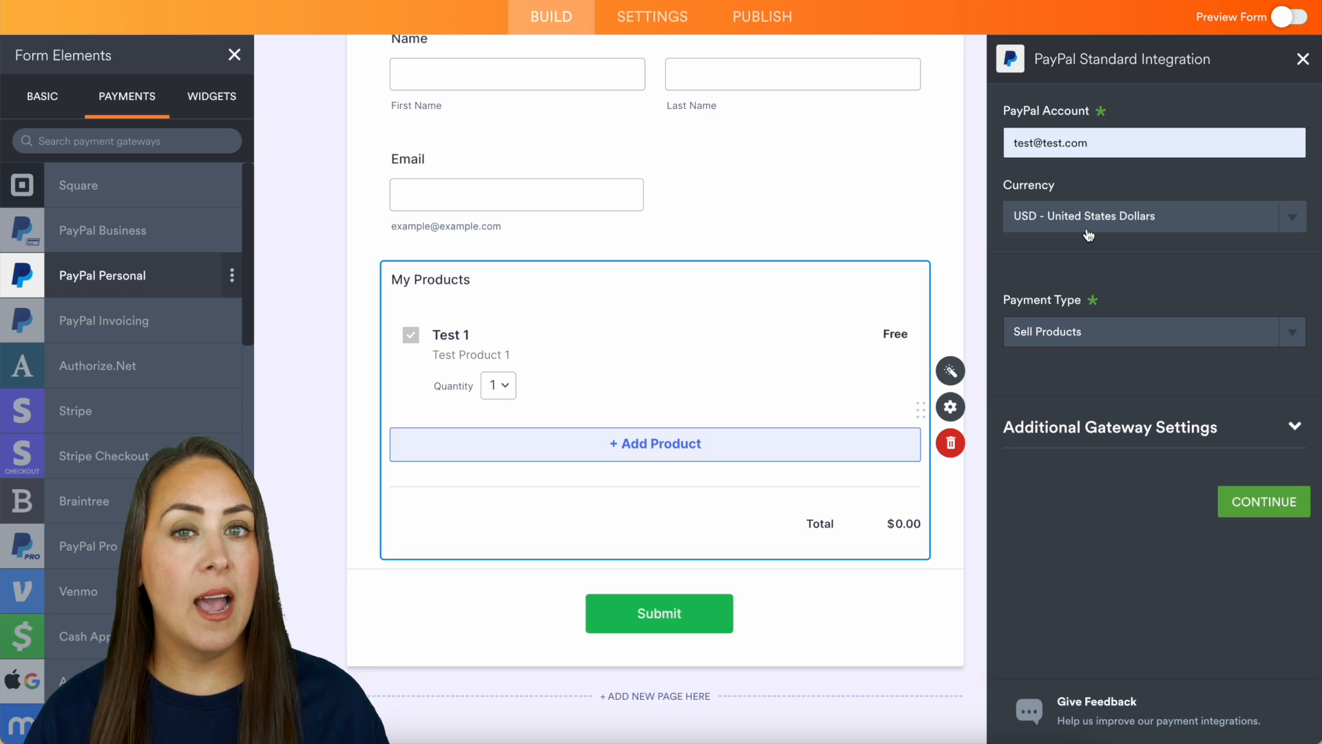
pyautogui.click(1151, 330)
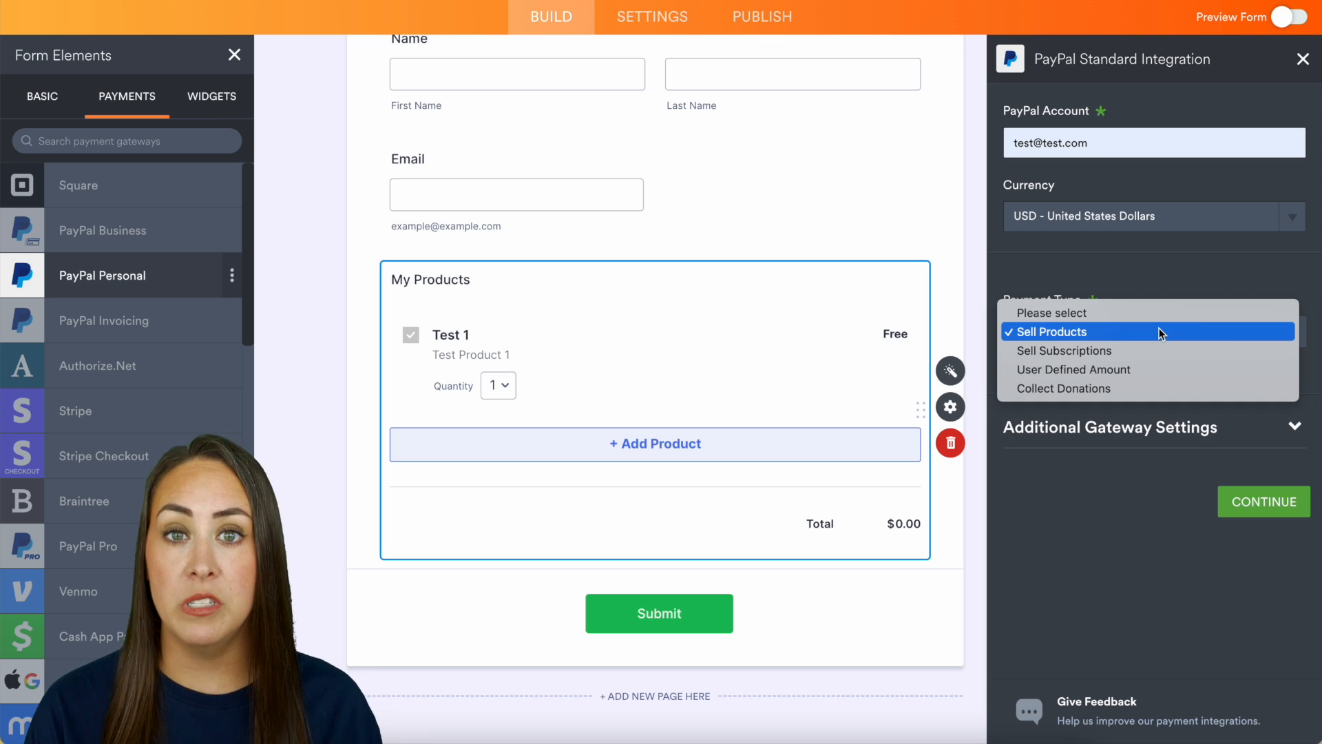
pyautogui.moveTo(1096, 350)
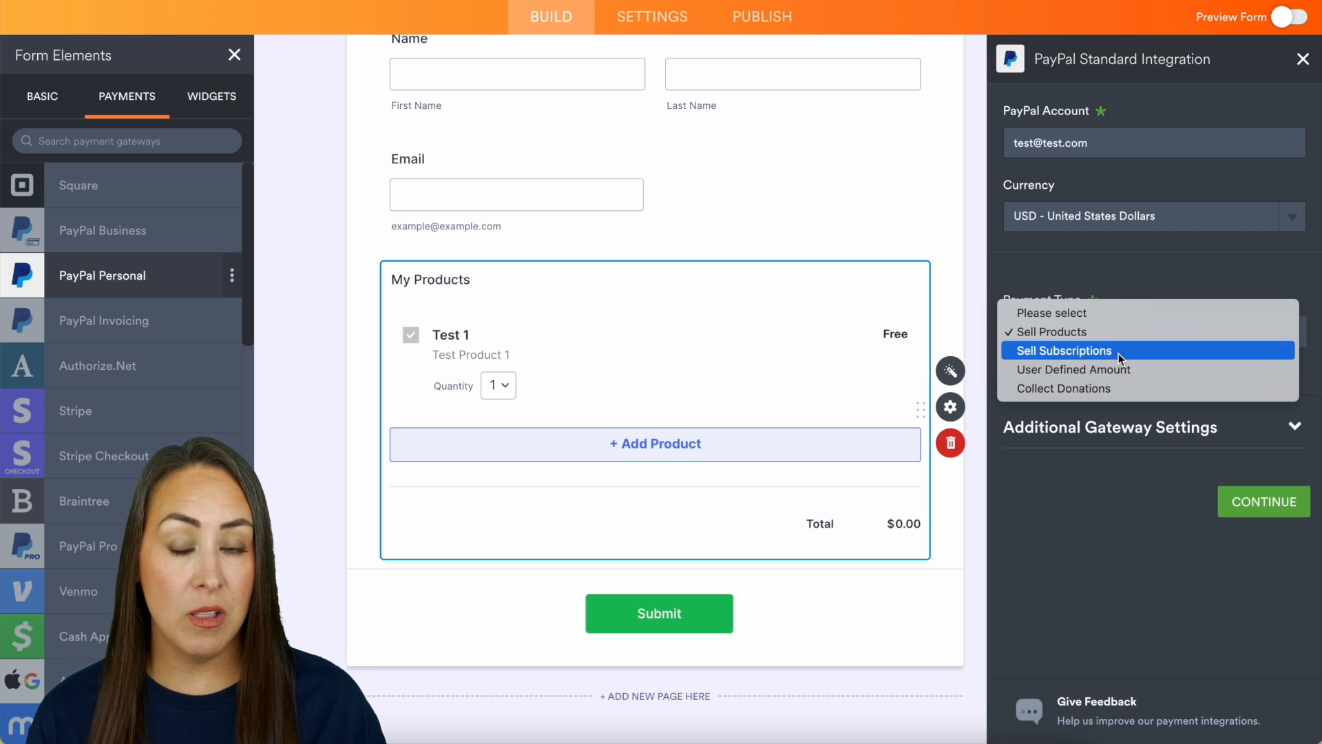
pyautogui.moveTo(1134, 369)
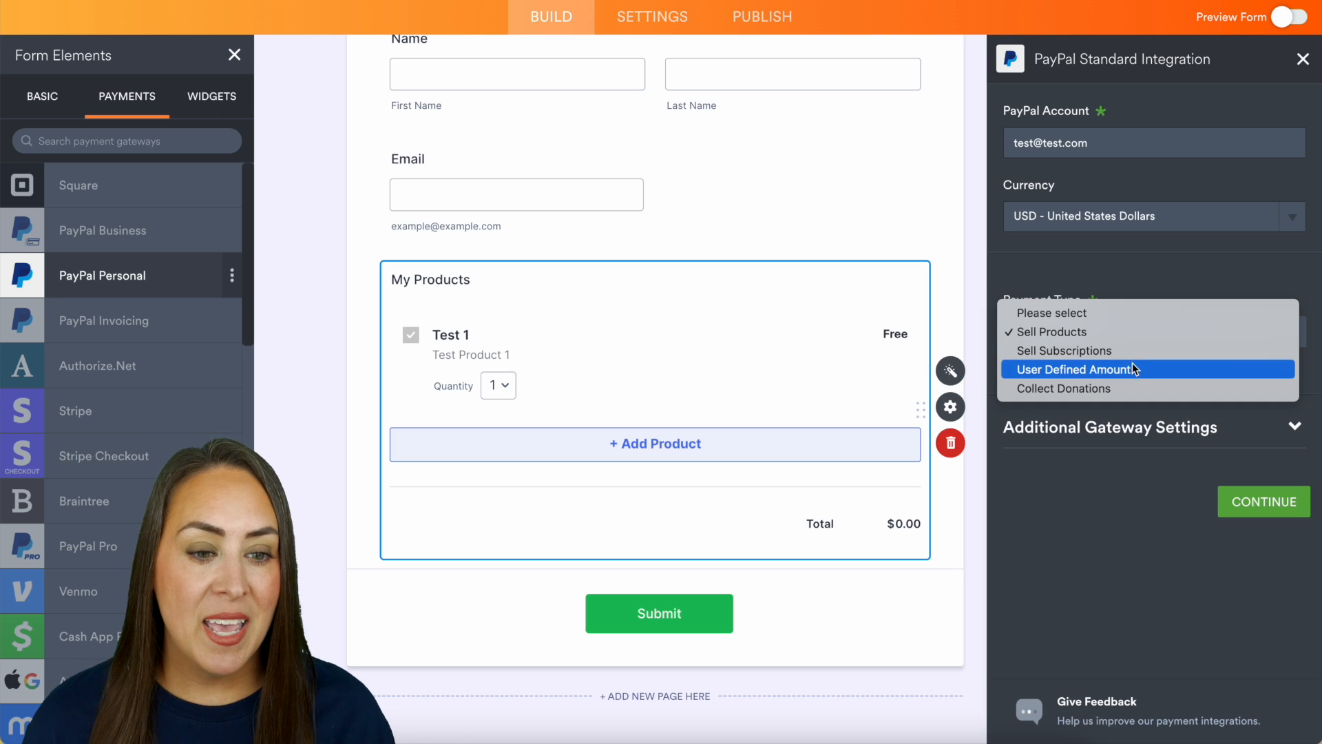
pyautogui.moveTo(1139, 370)
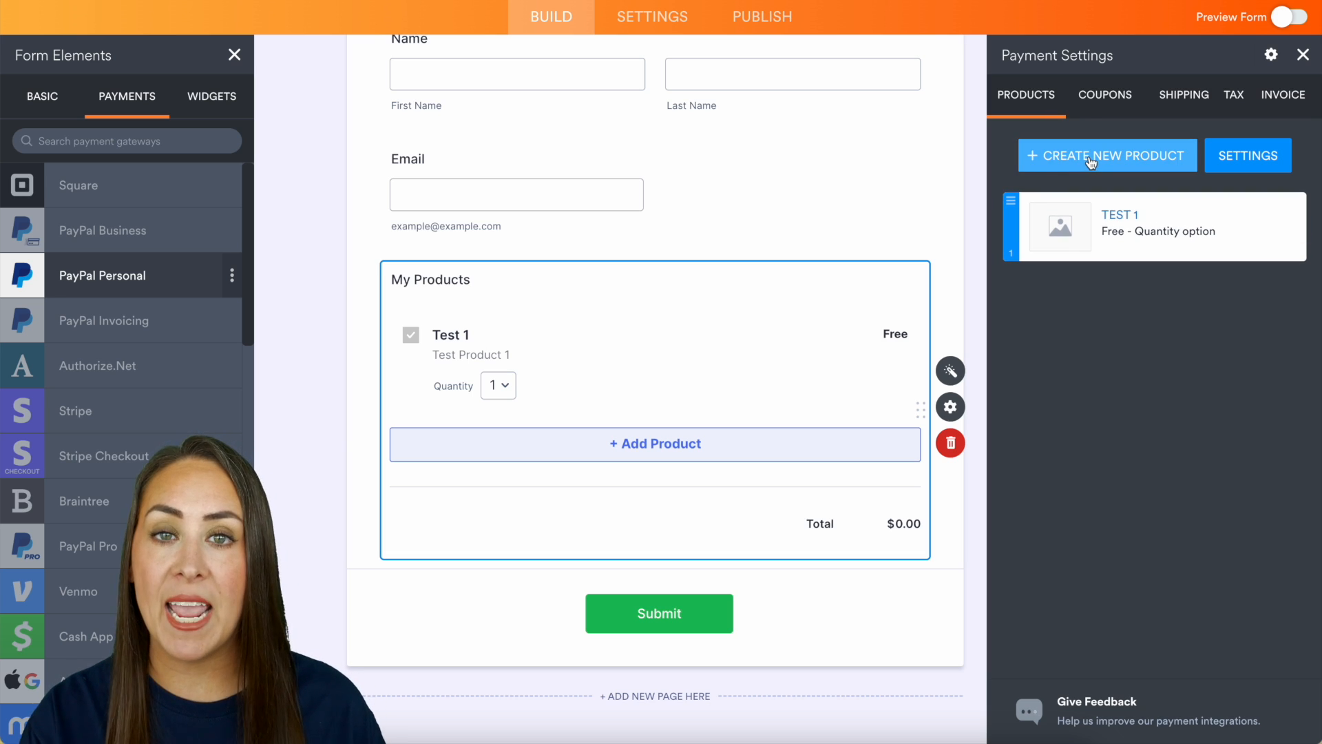
# Step: Mark the Test 1 product as Required in its Product Settings
pyautogui.click(1106, 156)
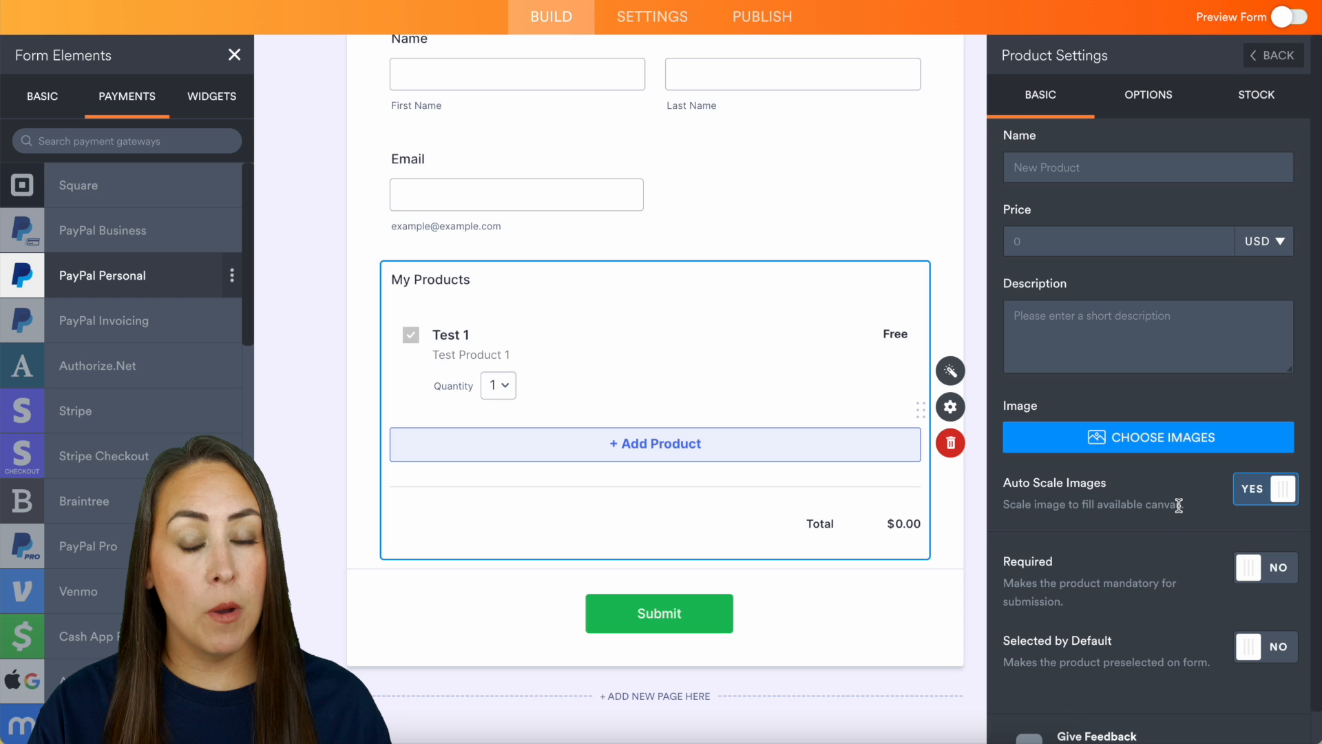
pyautogui.click(1264, 566)
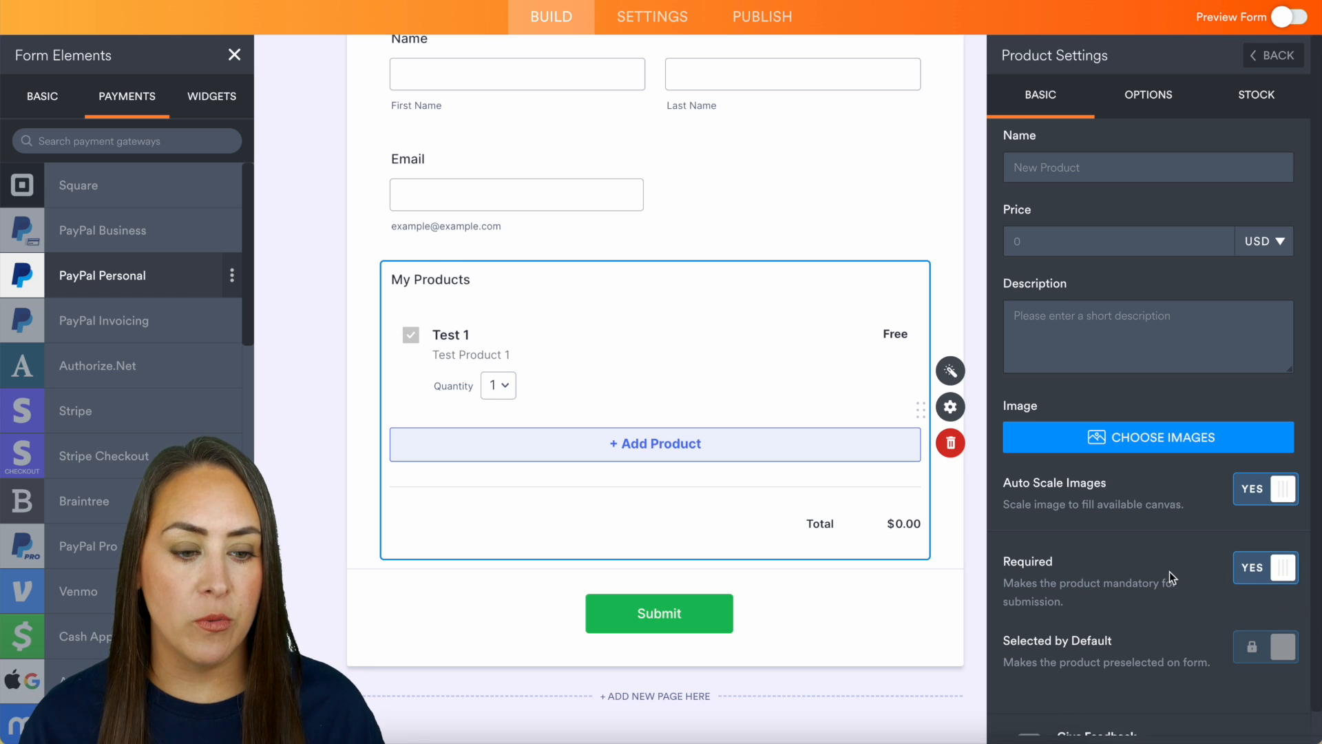
pyautogui.click(655, 444)
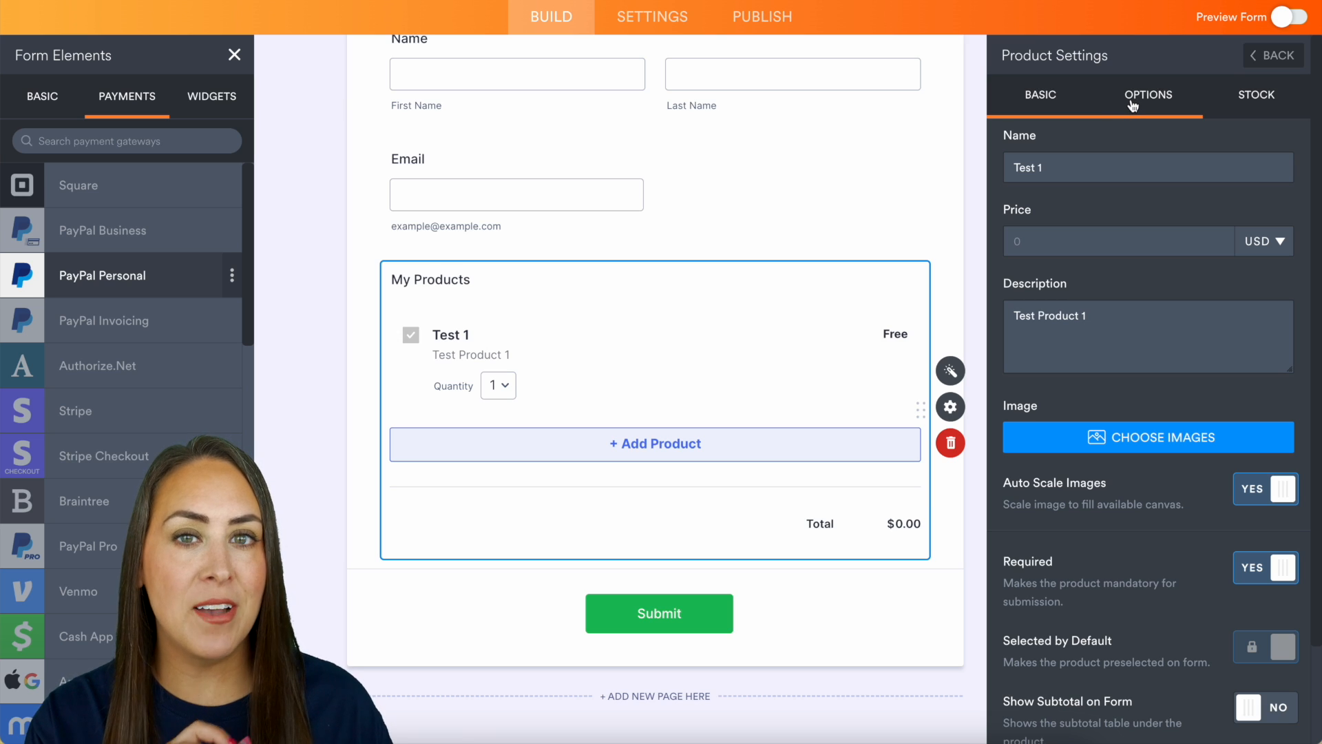
# Step: Set Test 1's quantity selector as a Dropdown with the range starting at 0
pyautogui.click(1151, 95)
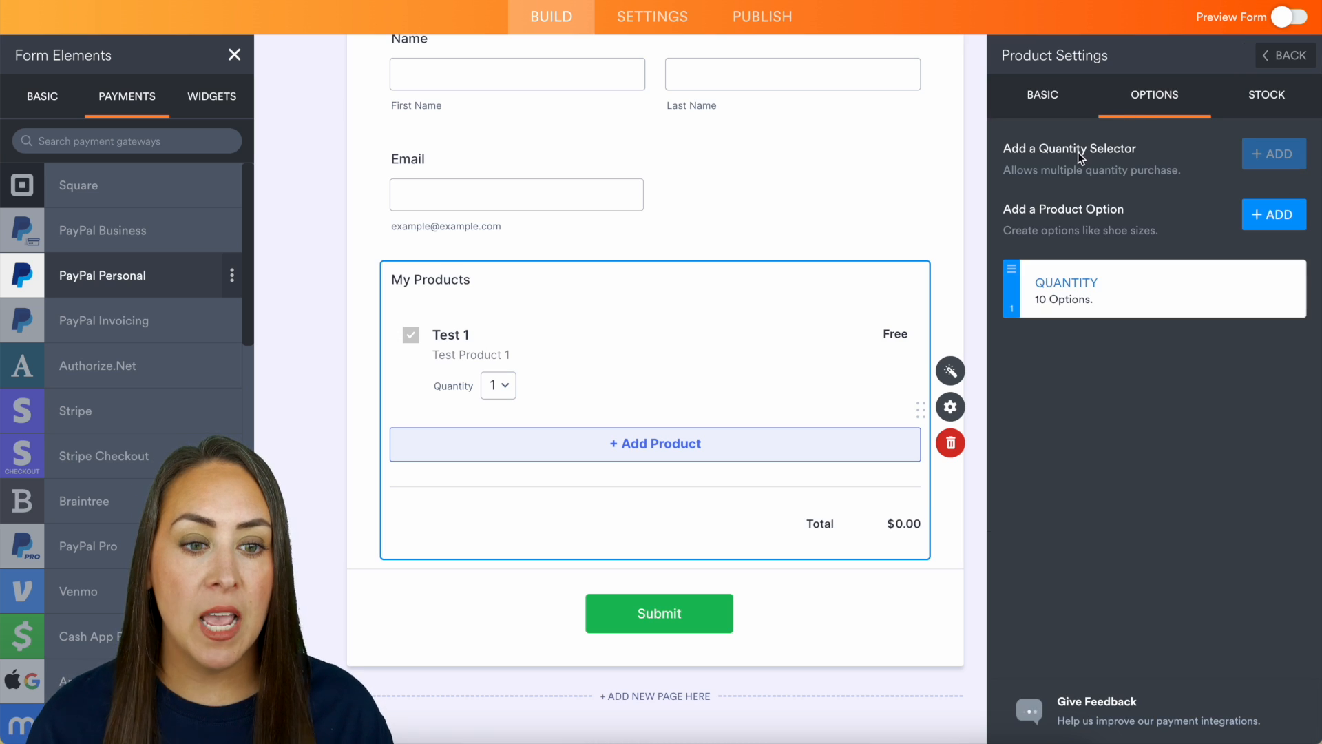
pyautogui.moveTo(1197, 118)
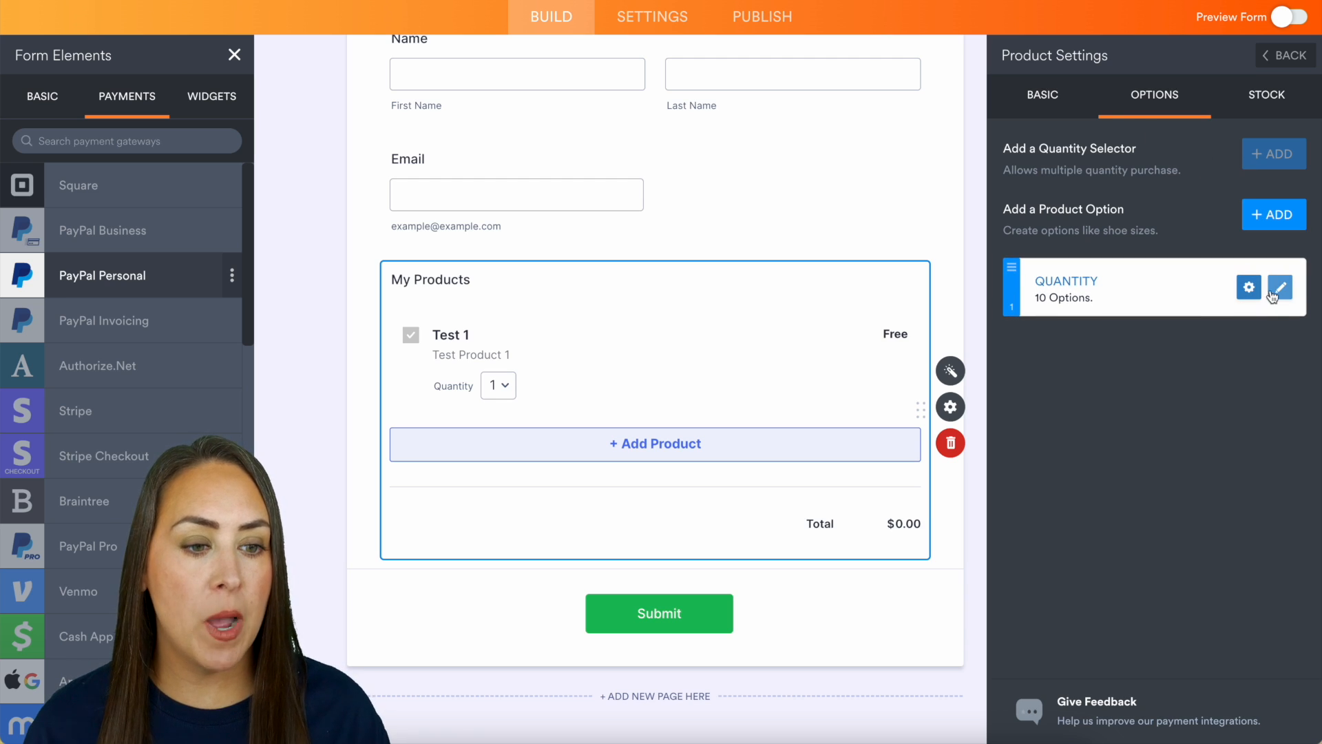
pyautogui.click(1278, 287)
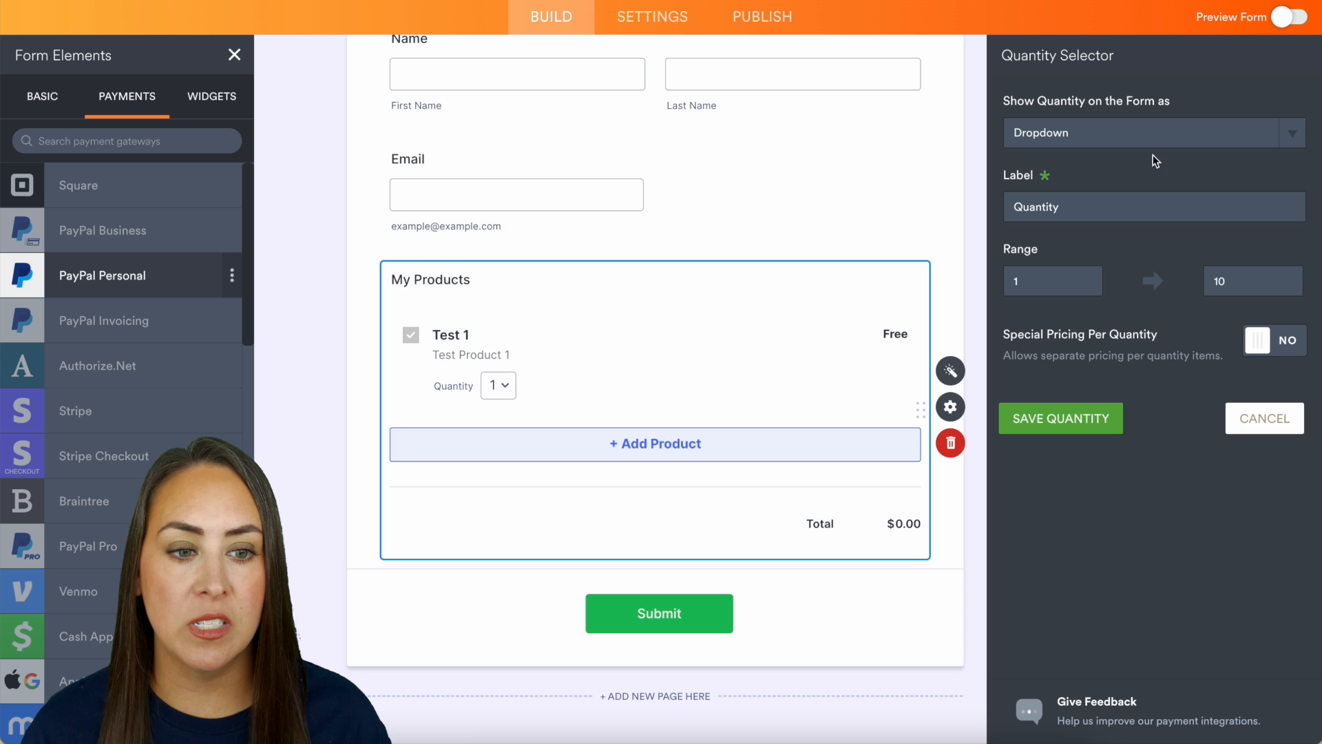
pyautogui.click(1149, 132)
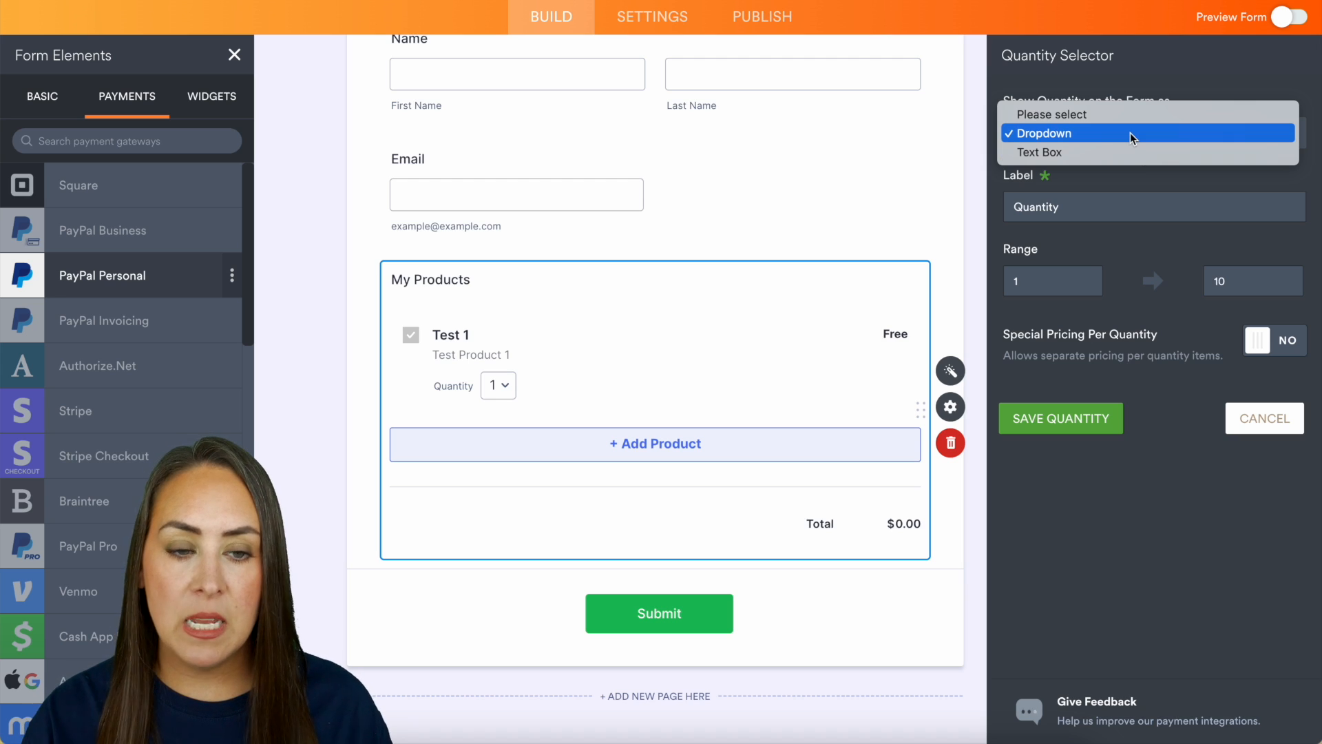
pyautogui.click(1044, 132)
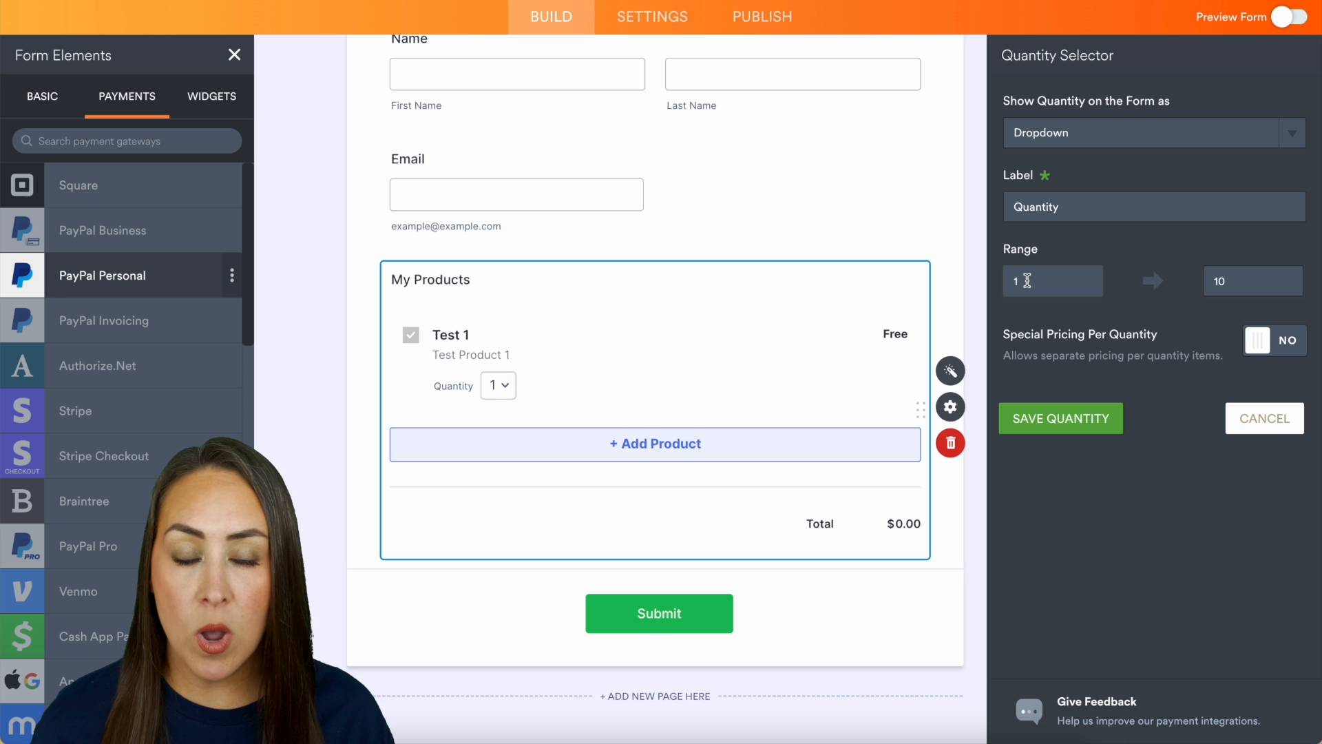
pyautogui.click(1051, 281)
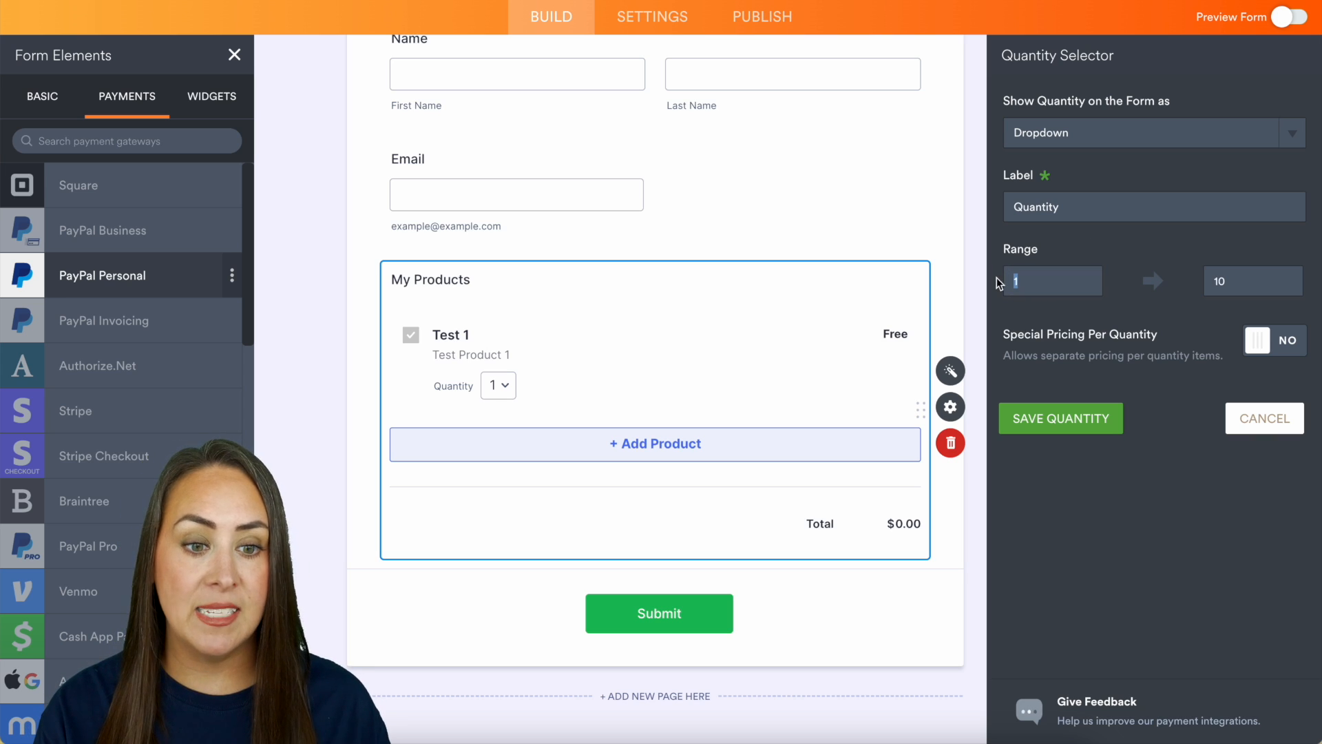
pyautogui.write('0')
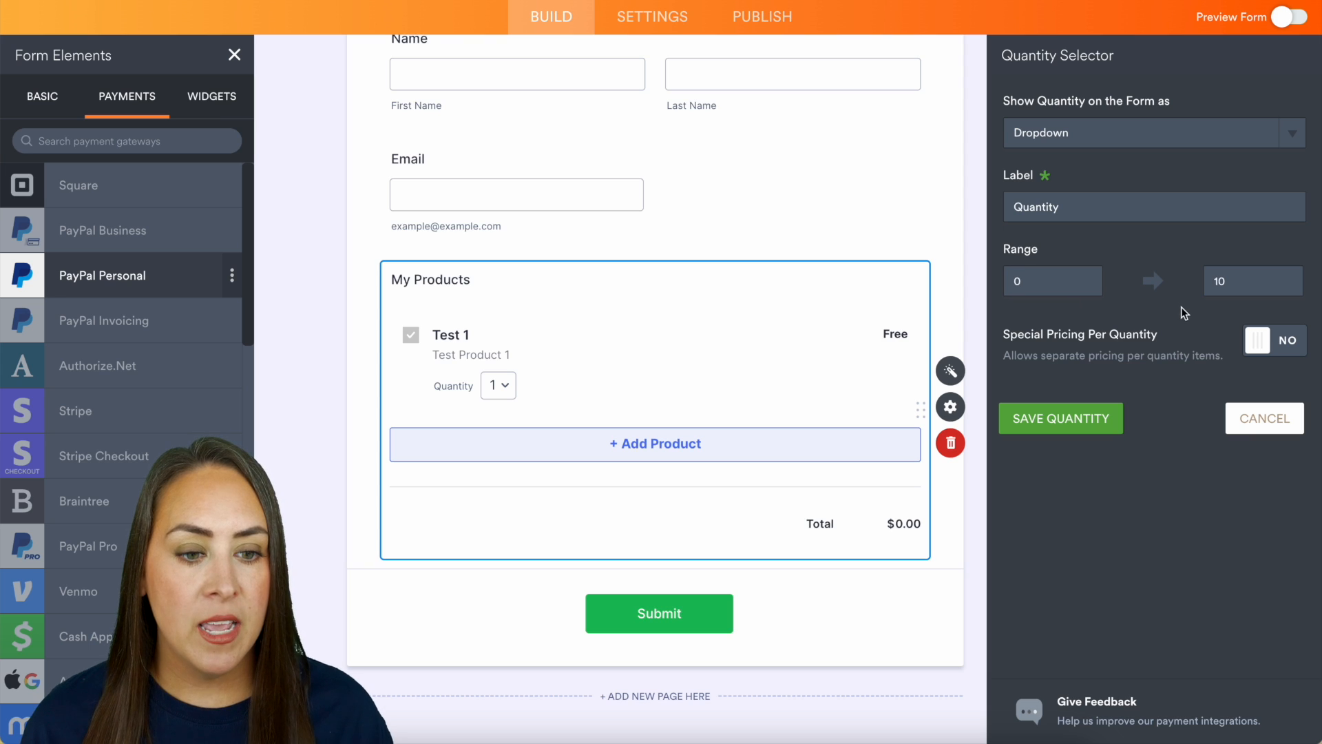
pyautogui.moveTo(1106, 350)
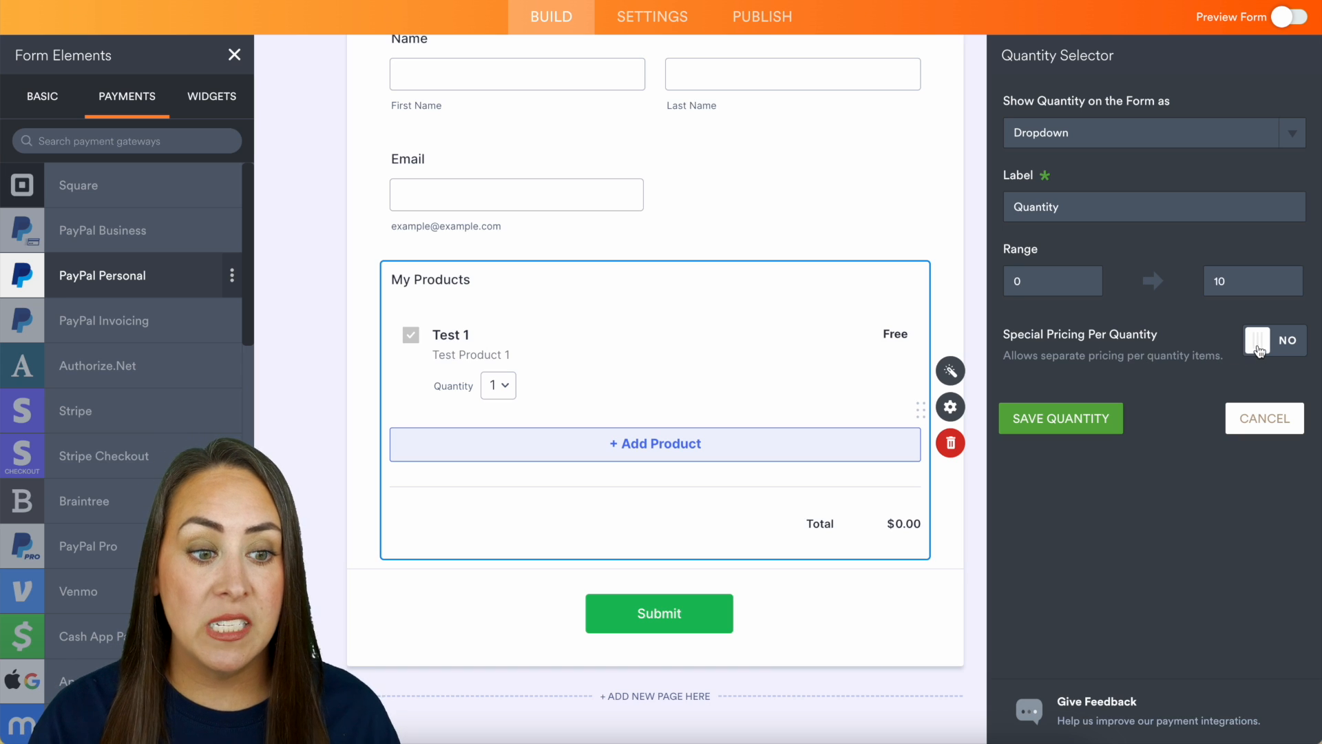
# Step: Leave Special Pricing Per Quantity off and save the 0–10 quantity selector
pyautogui.click(1272, 340)
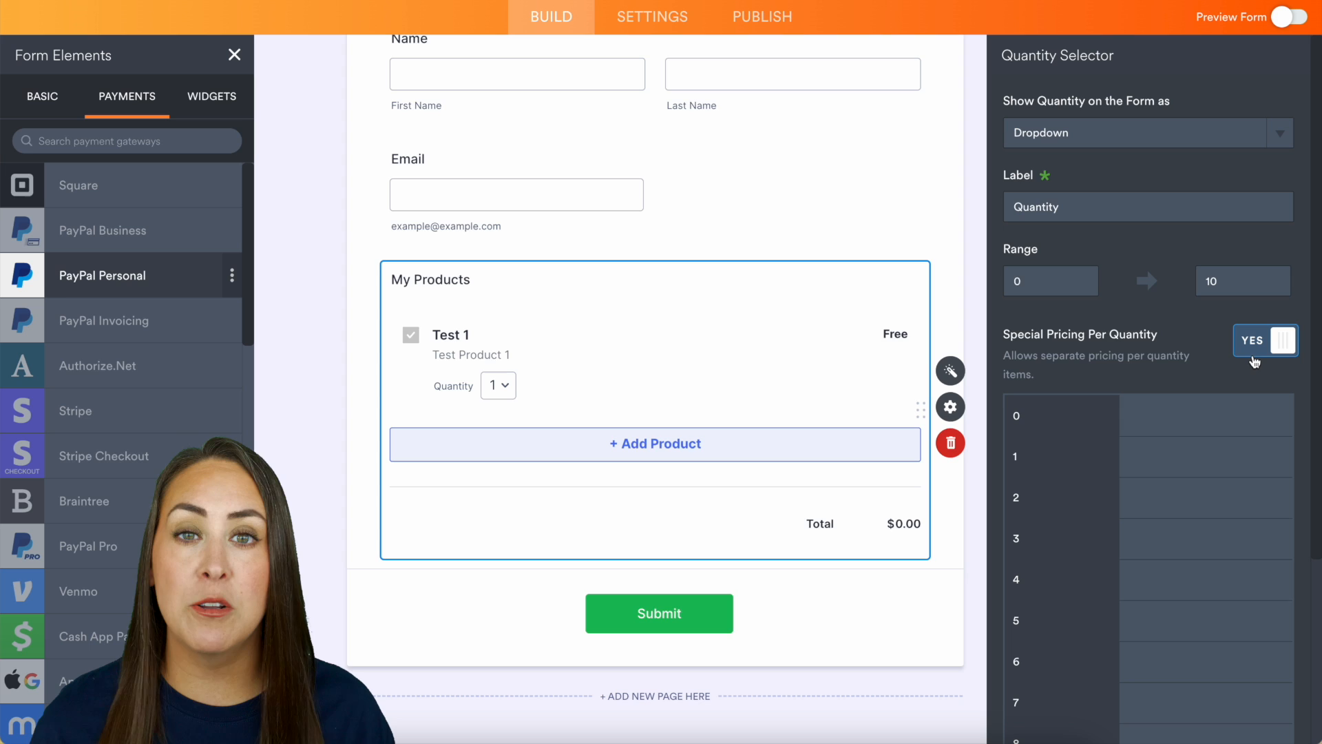
pyautogui.click(1187, 703)
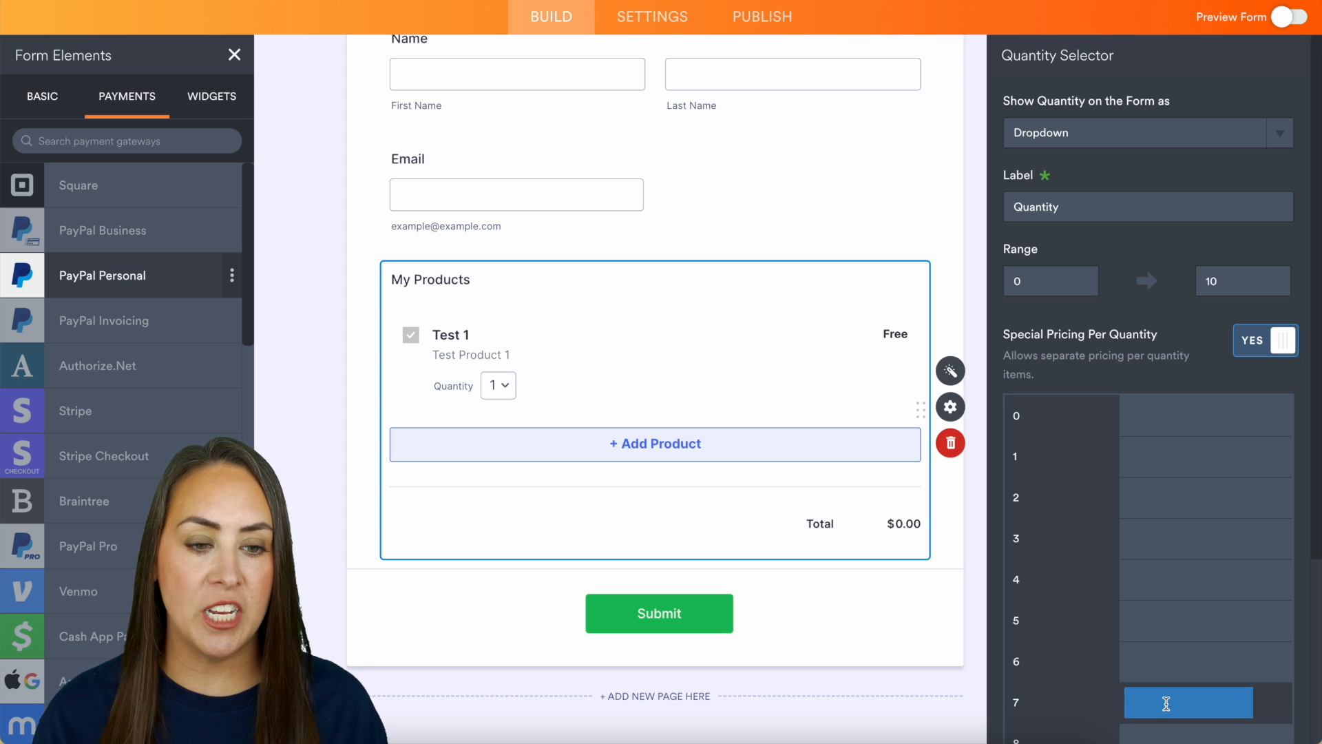
pyautogui.click(1264, 340)
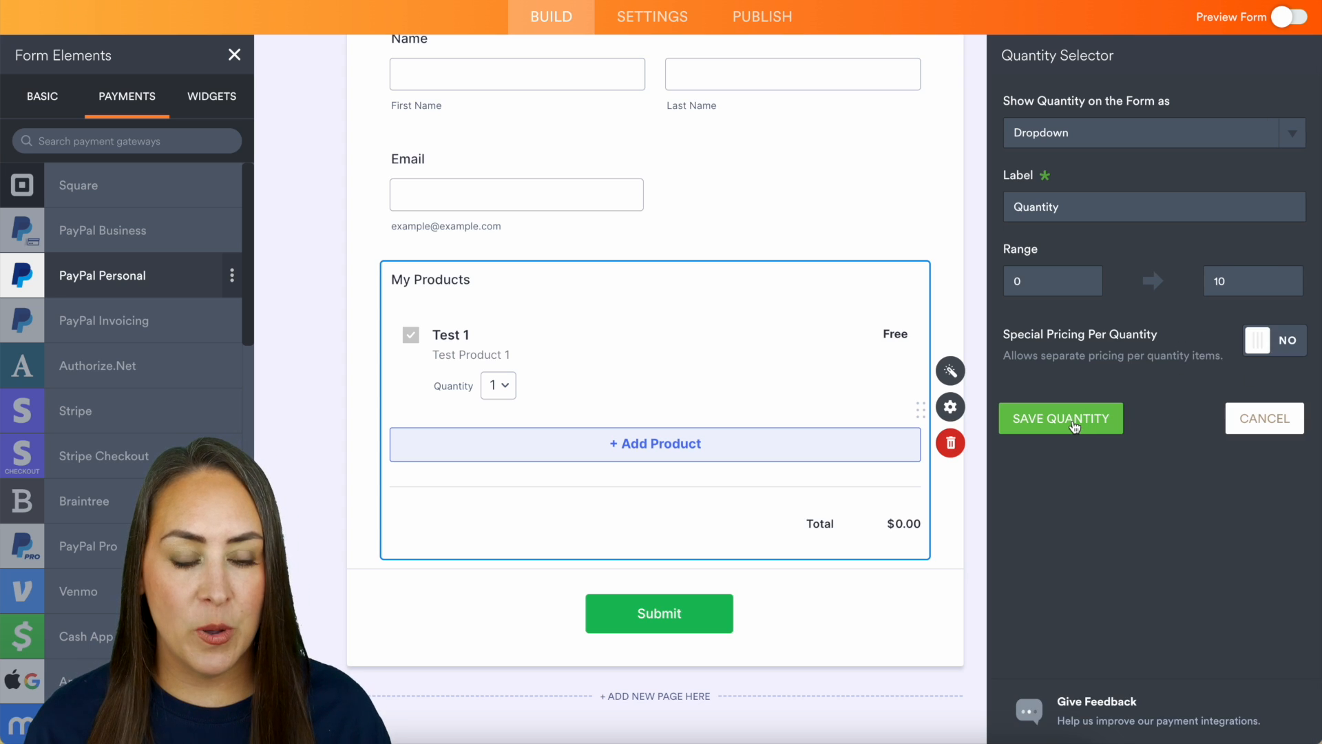
pyautogui.click(1060, 418)
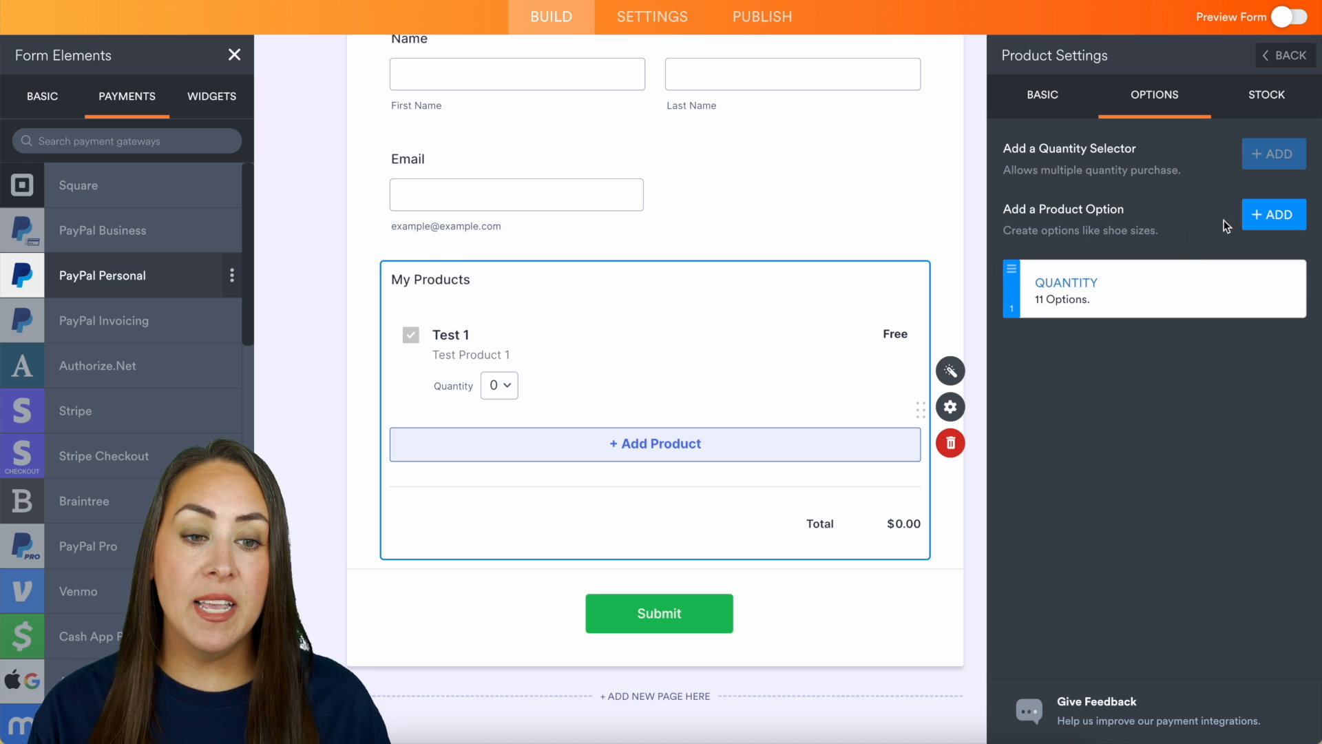
# Step: Add a new product option labelled 'Tshirt' and browse the option presets
pyautogui.click(1273, 215)
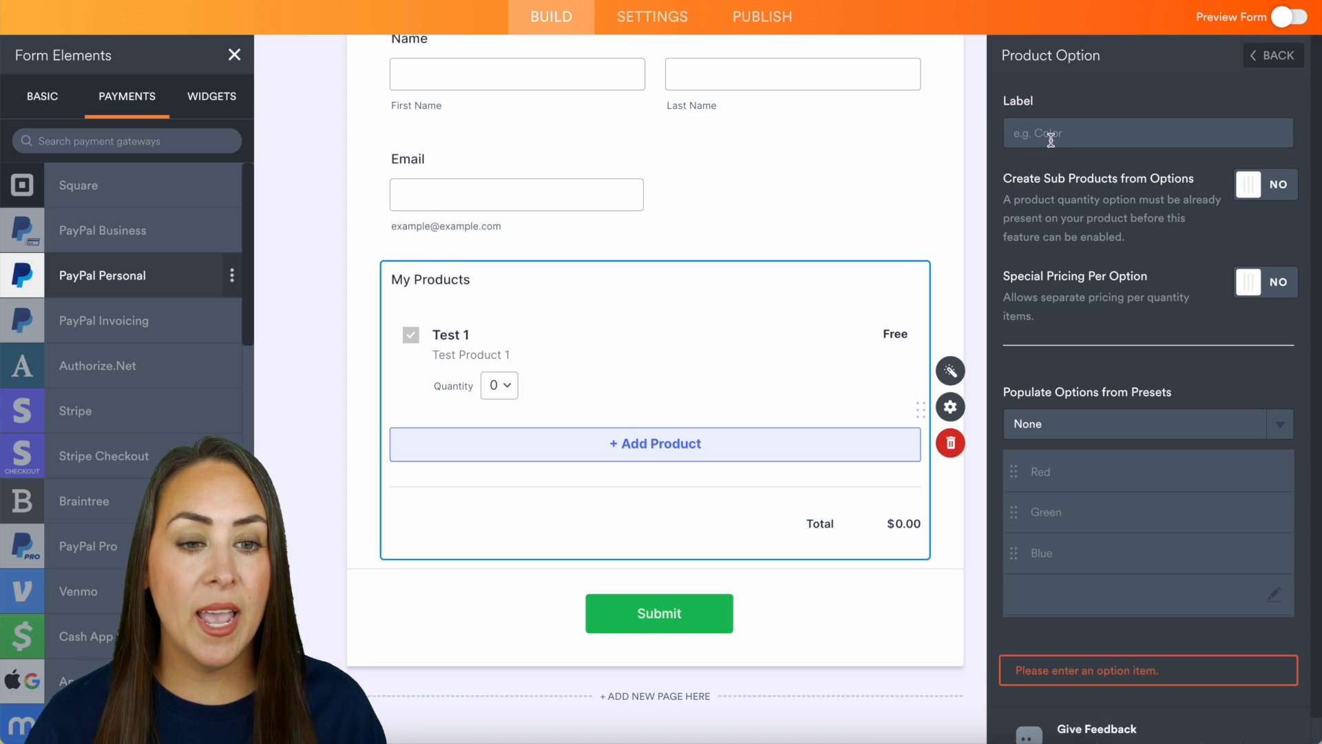
pyautogui.write('Tshirt')
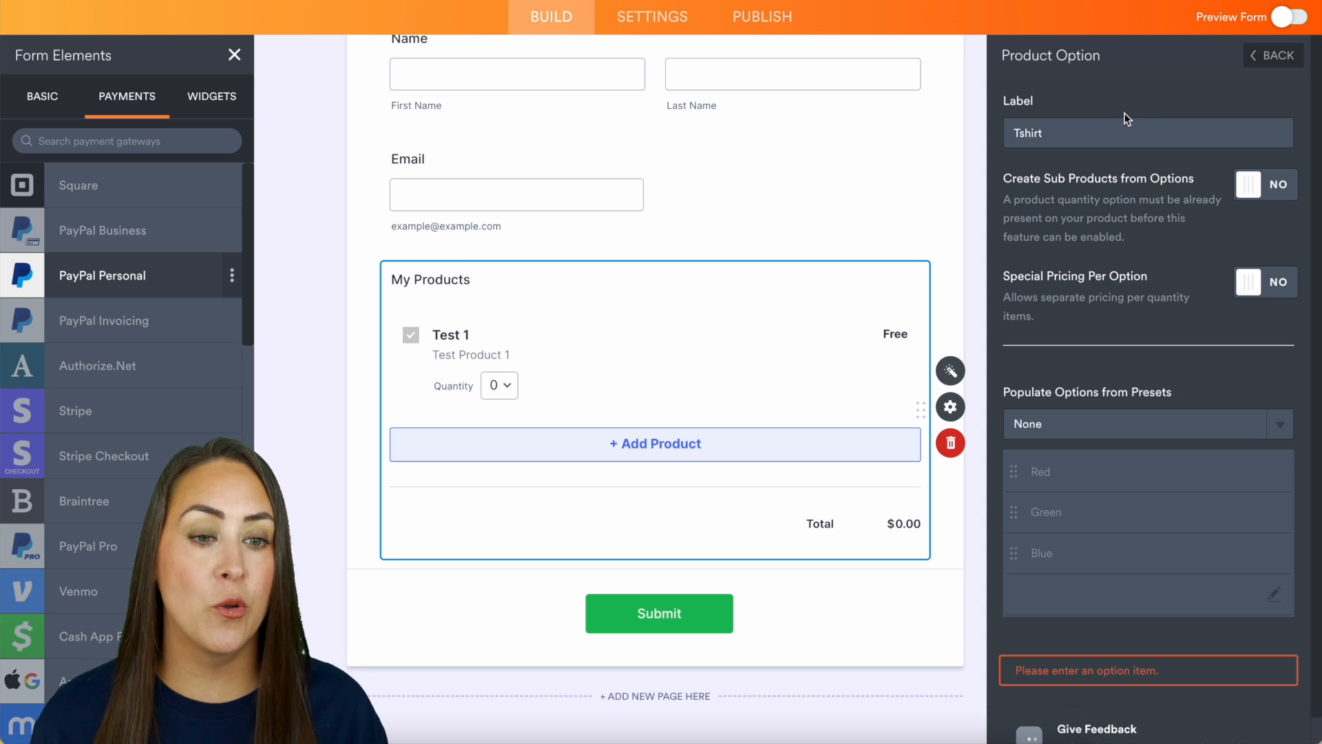
pyautogui.moveTo(1106, 204)
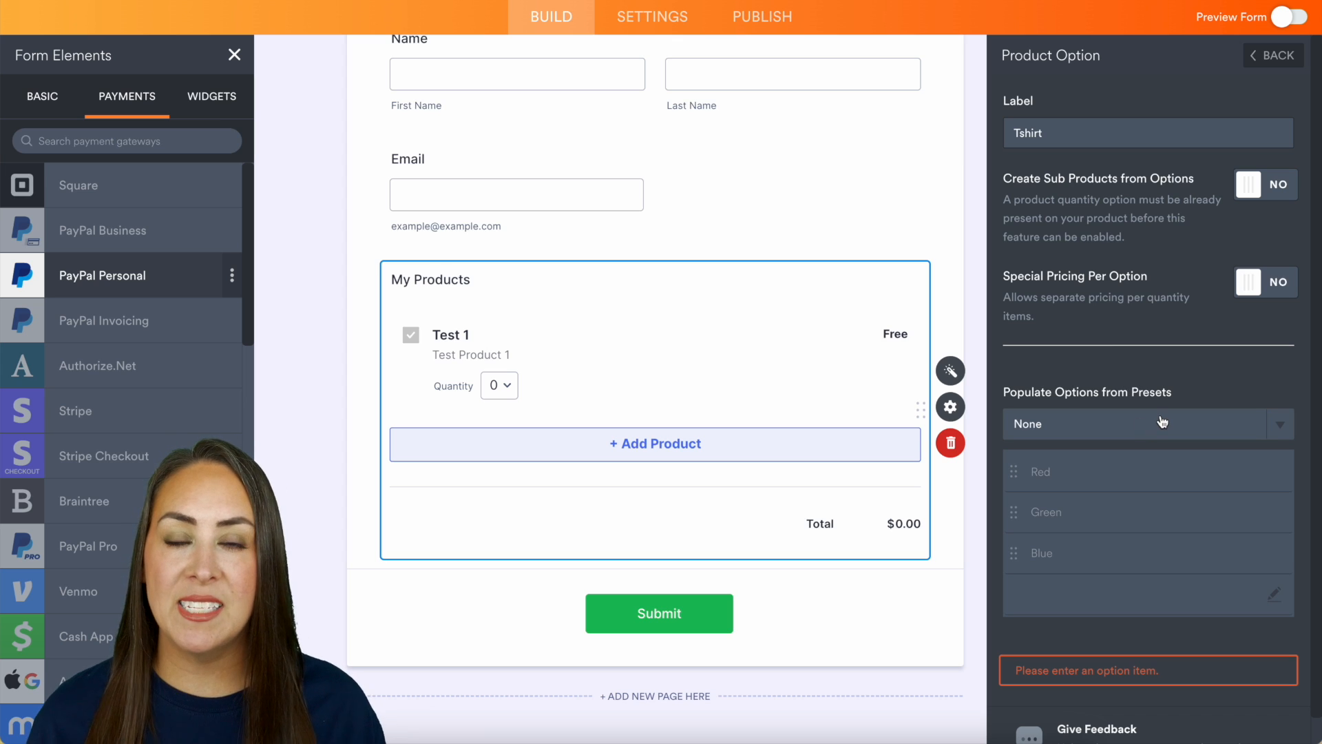
pyautogui.click(1144, 423)
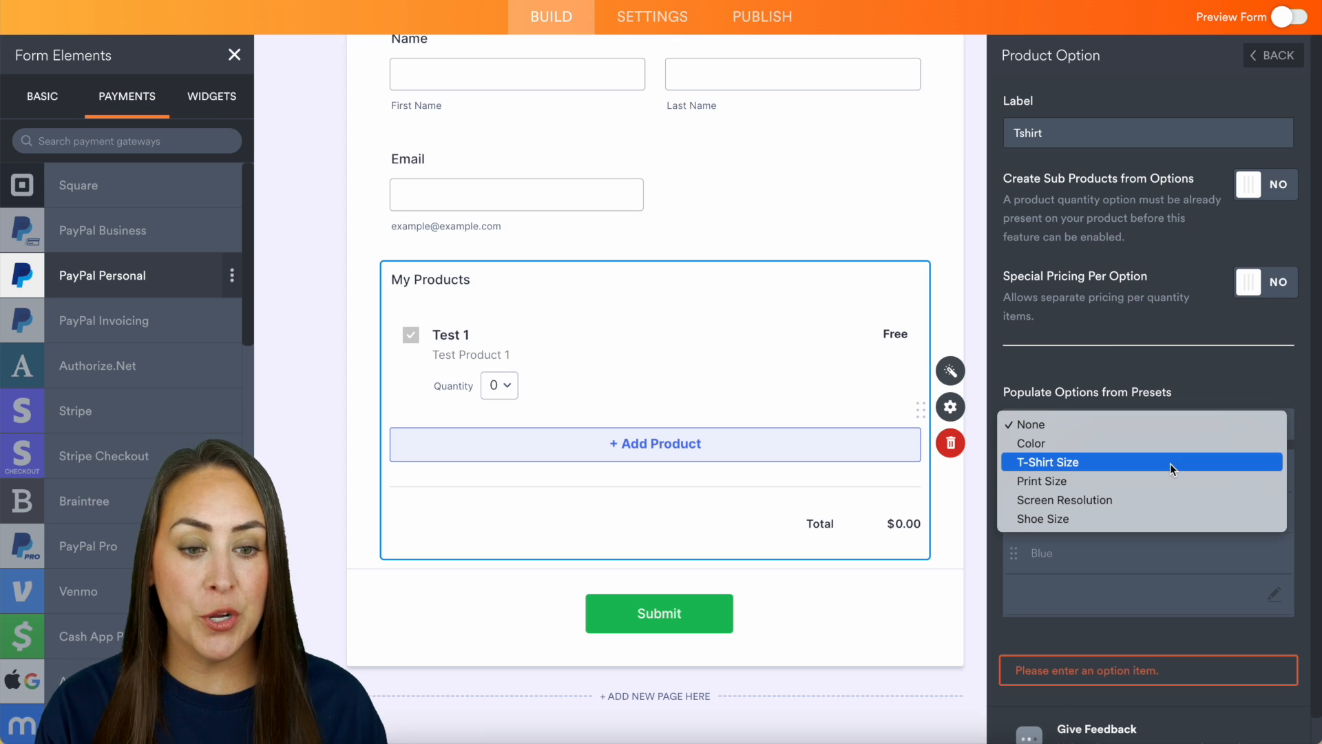
pyautogui.moveTo(1166, 519)
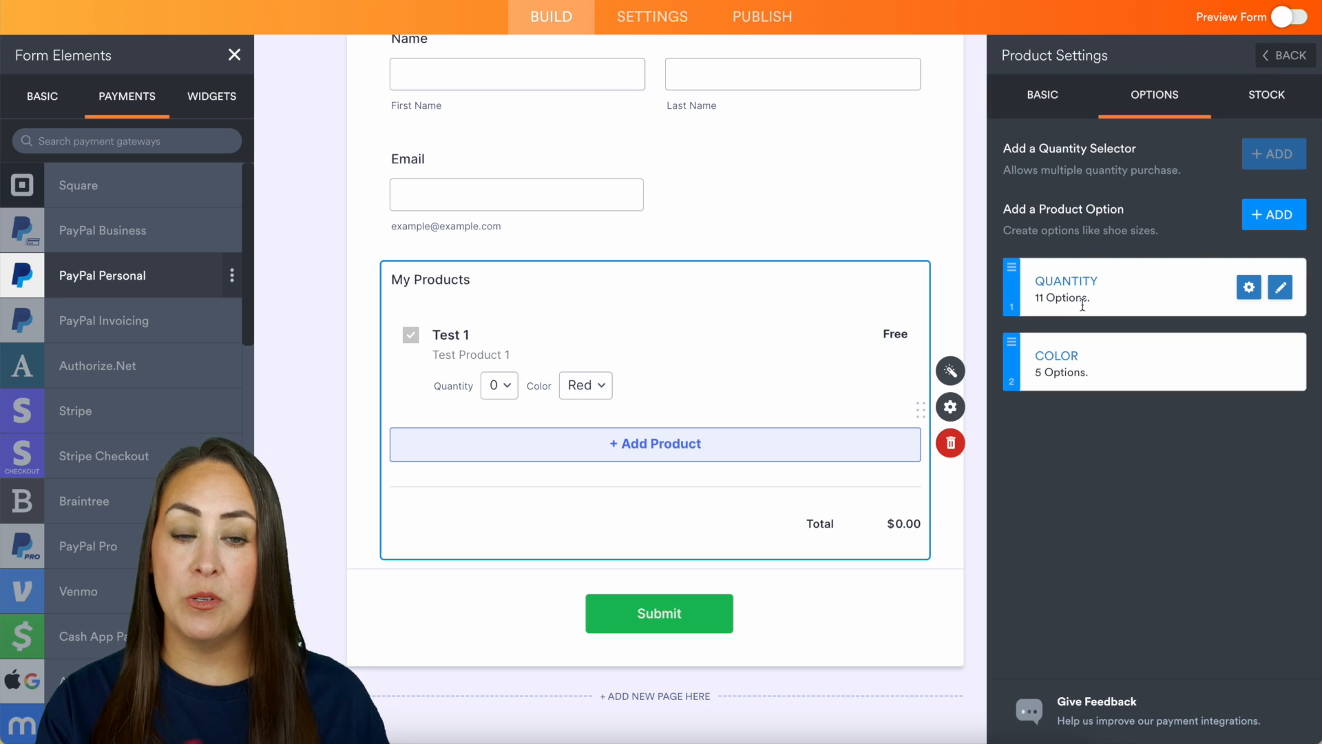
pyautogui.moveTo(1076, 388)
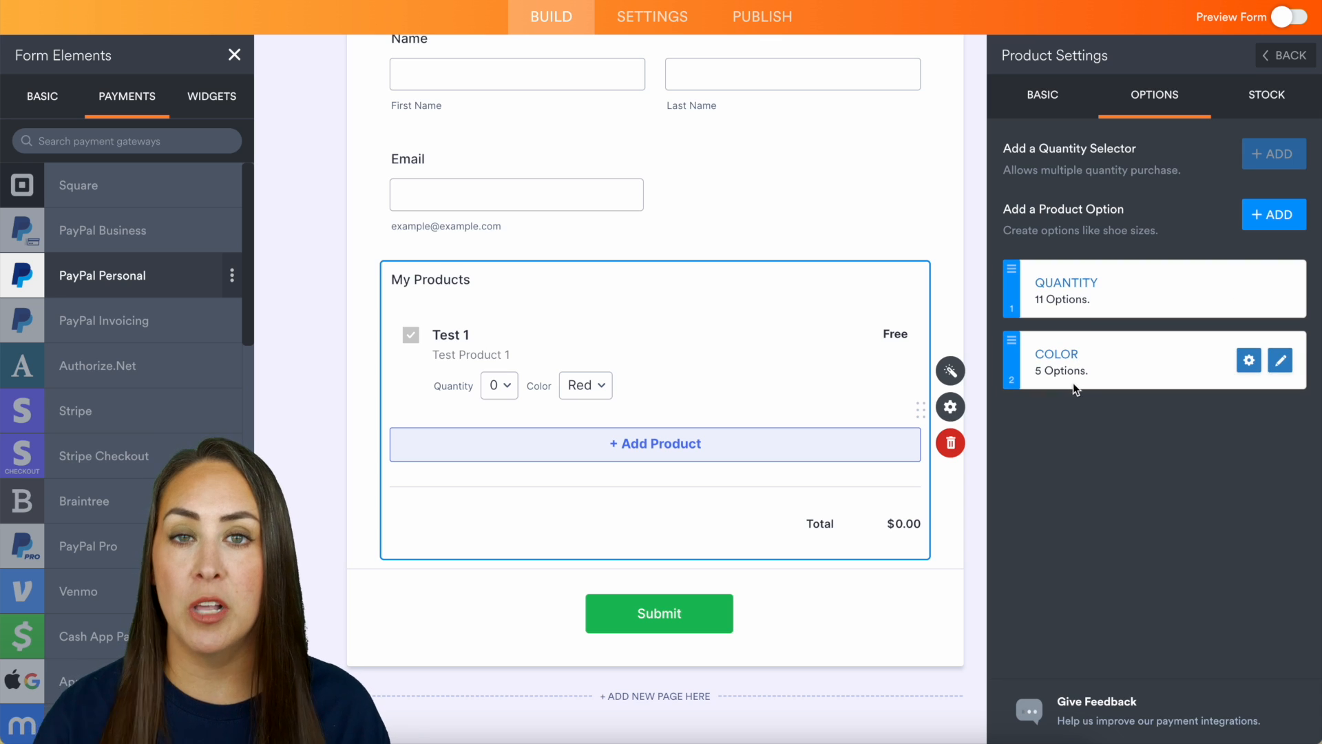
pyautogui.moveTo(1248, 449)
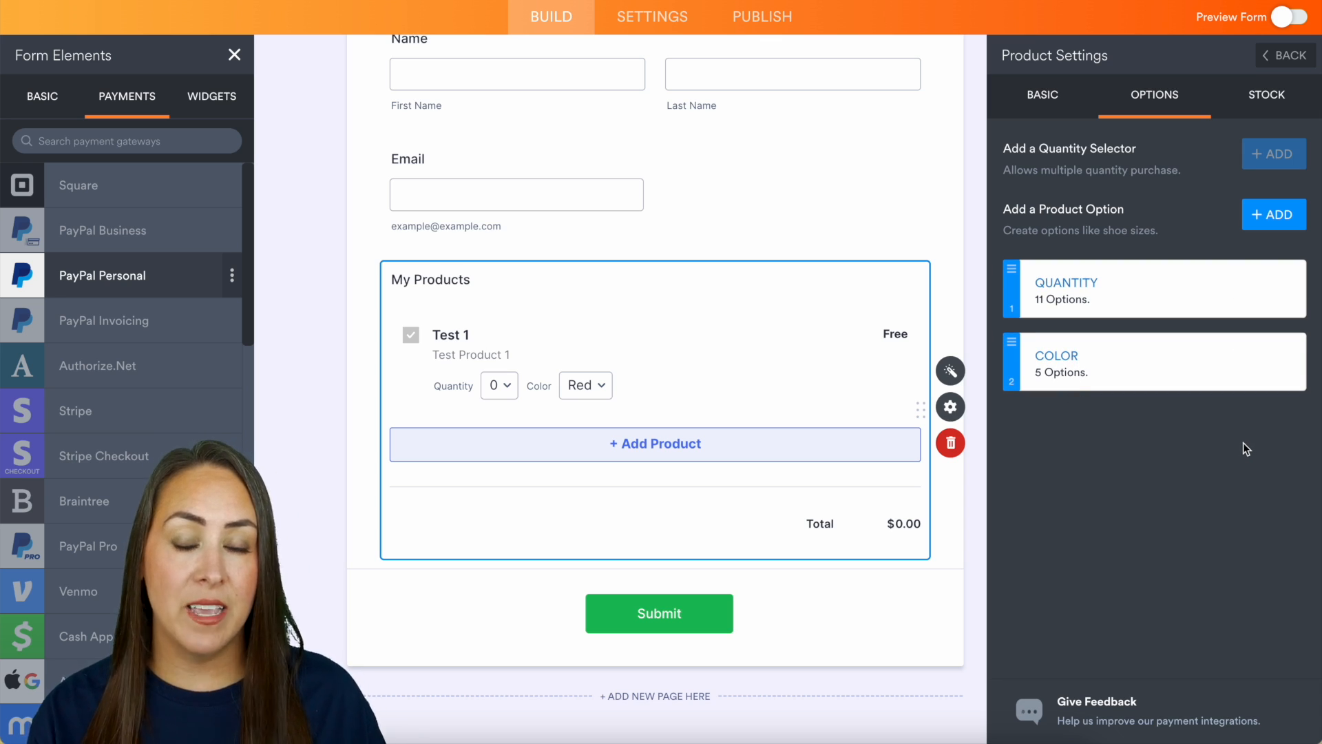
pyautogui.moveTo(1229, 419)
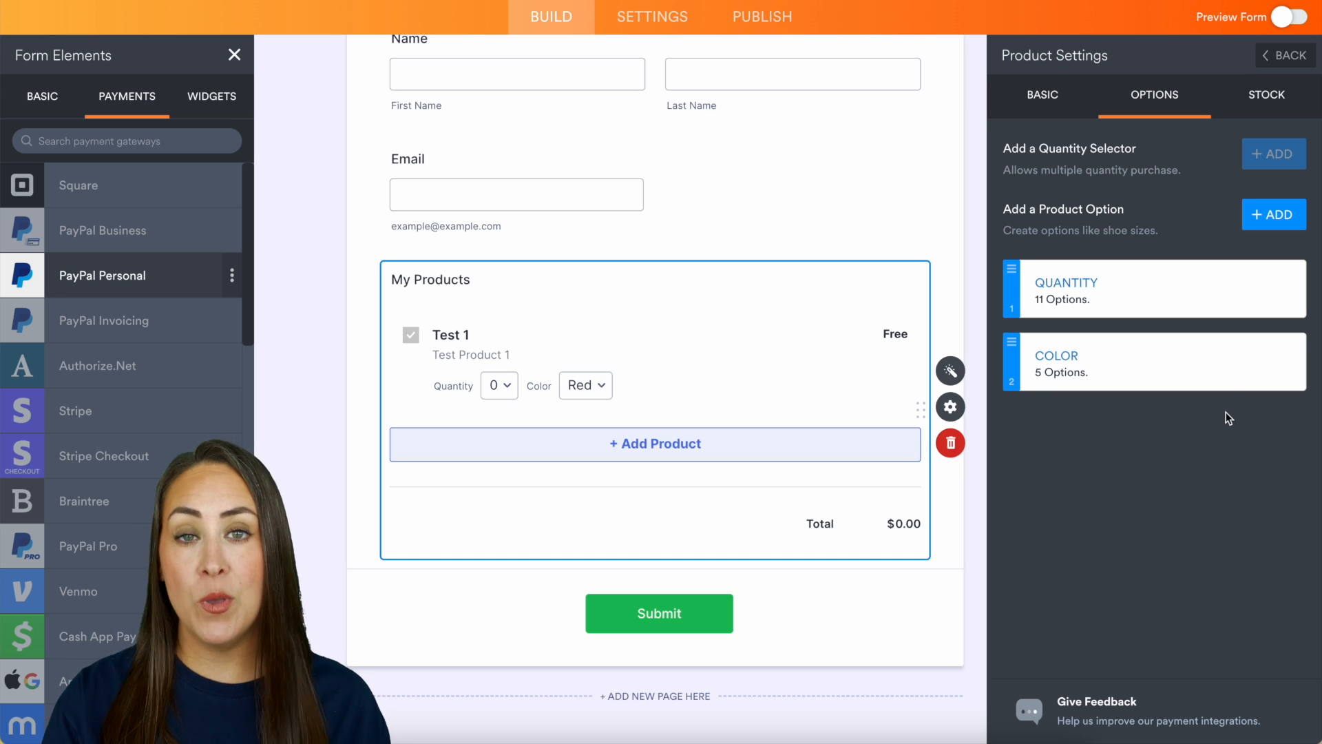
# Step: Enable stock control with per-color quantities and a low-stock alert at 2, then save
pyautogui.click(1266, 95)
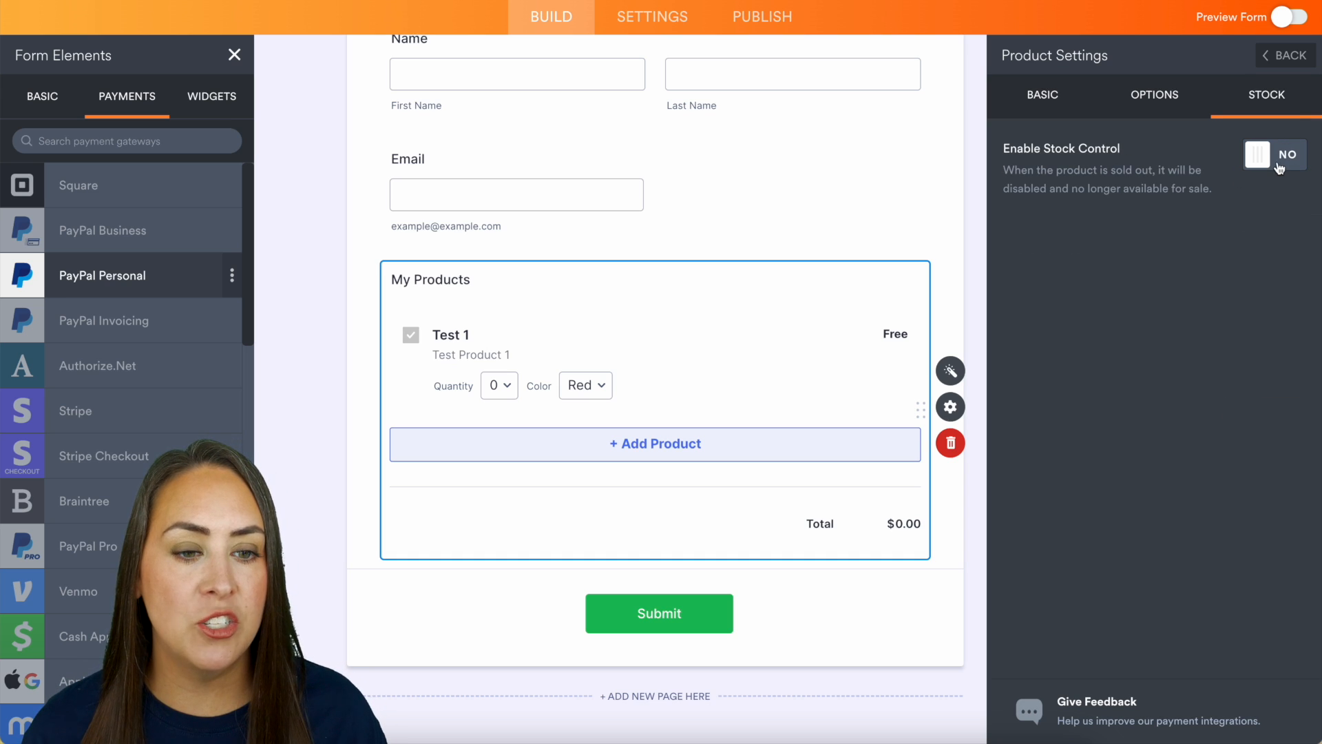
pyautogui.click(1274, 154)
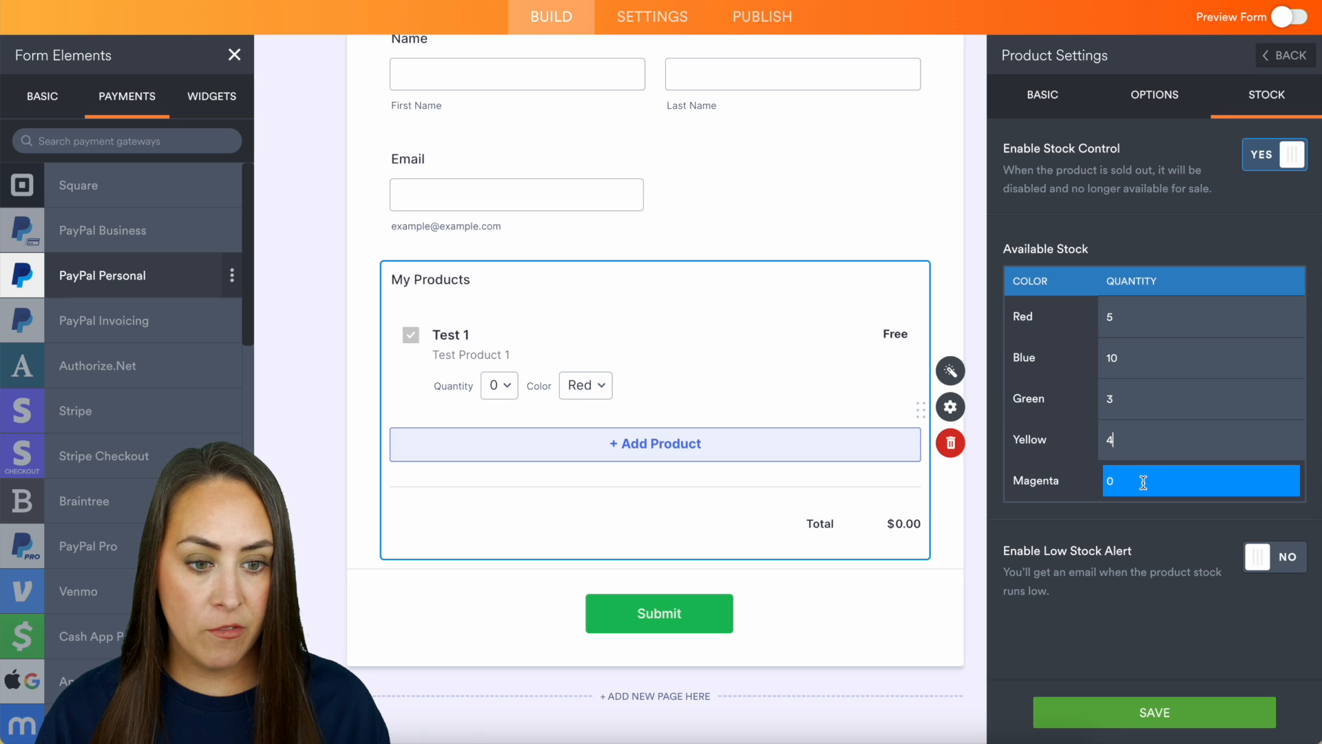
pyautogui.write('10')
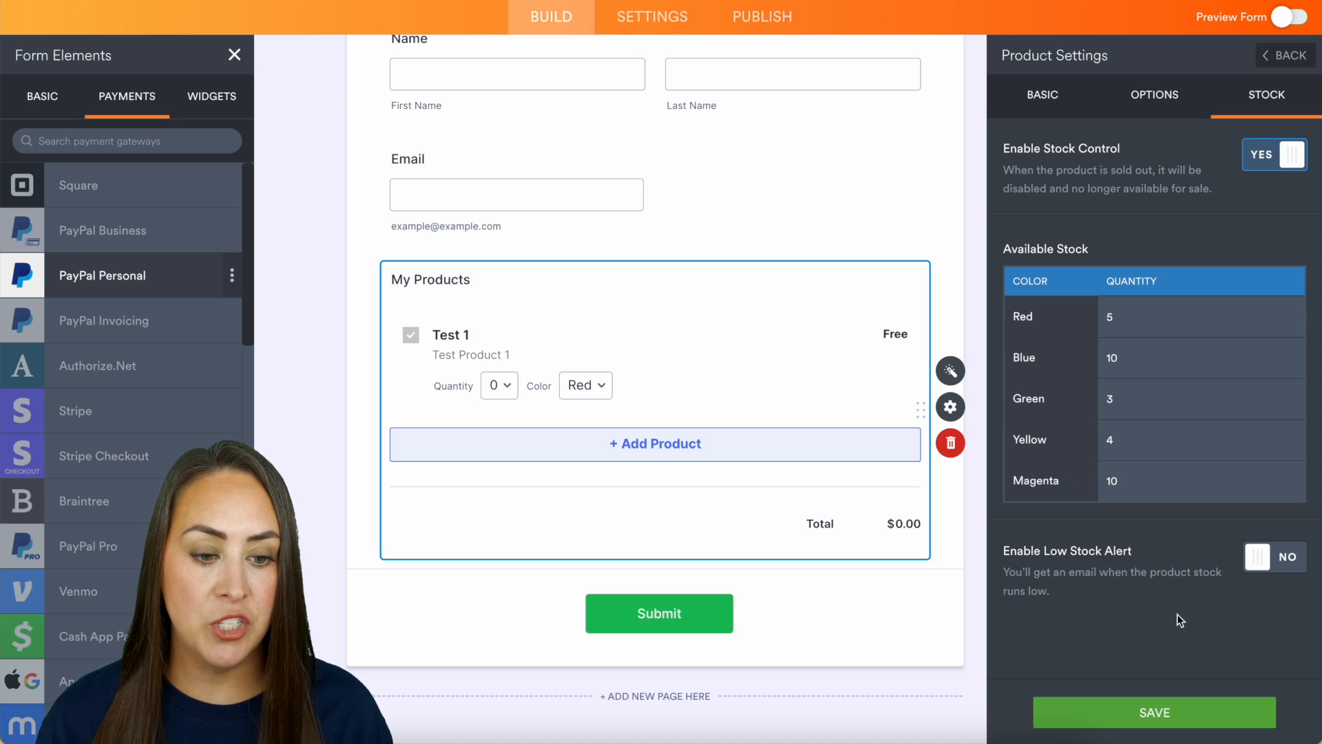
pyautogui.click(1197, 481)
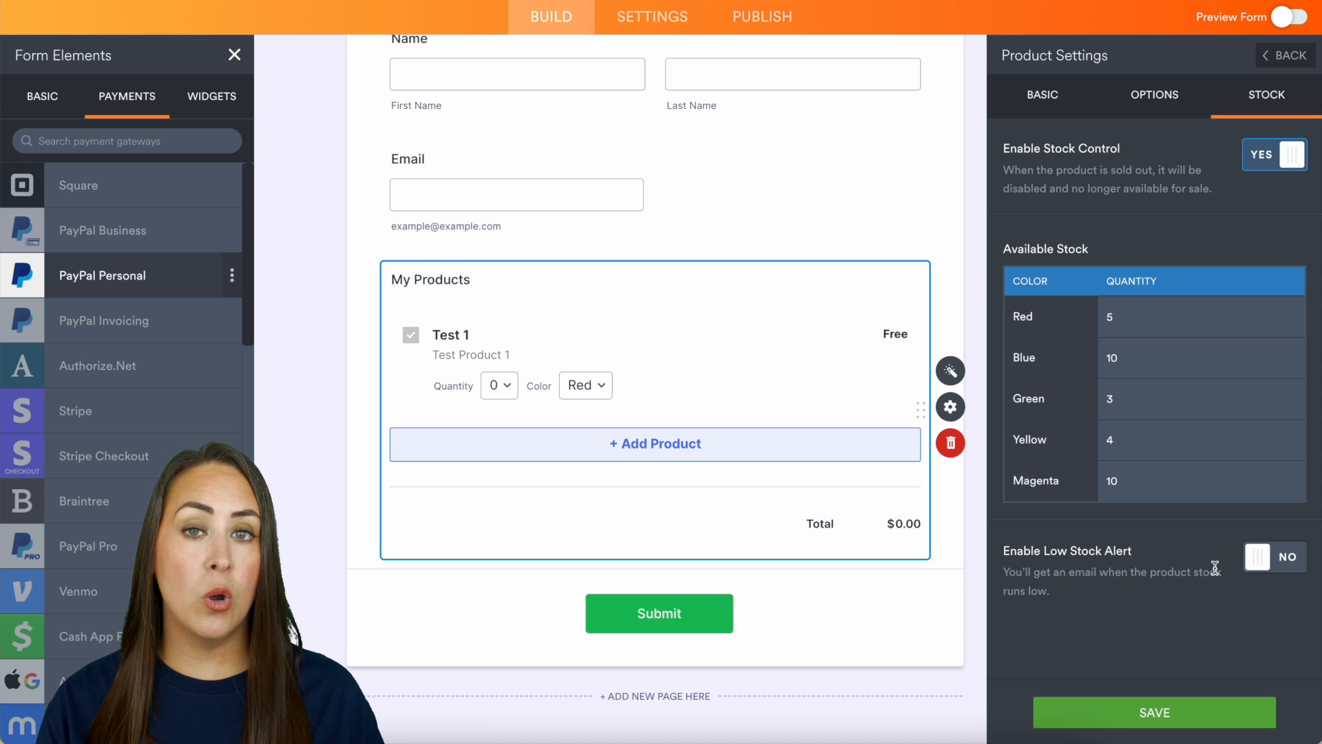
pyautogui.click(1274, 557)
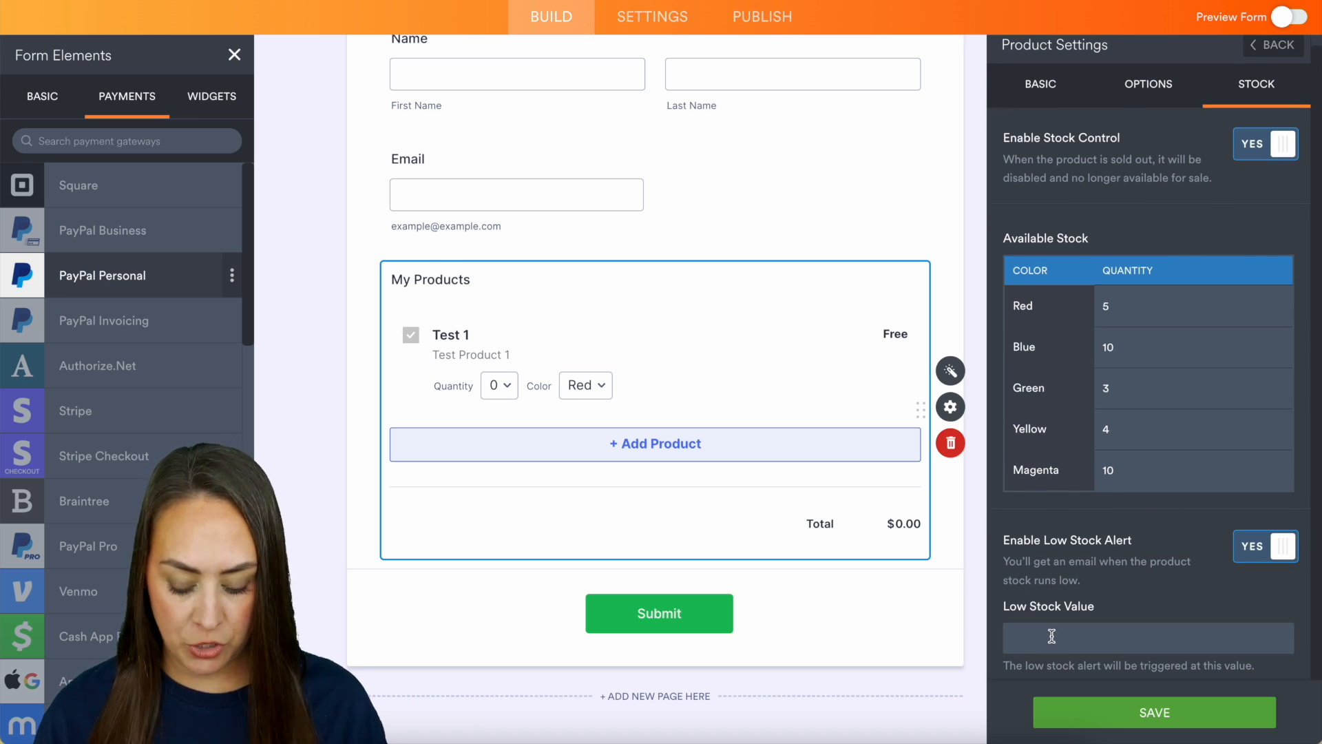
pyautogui.write('2')
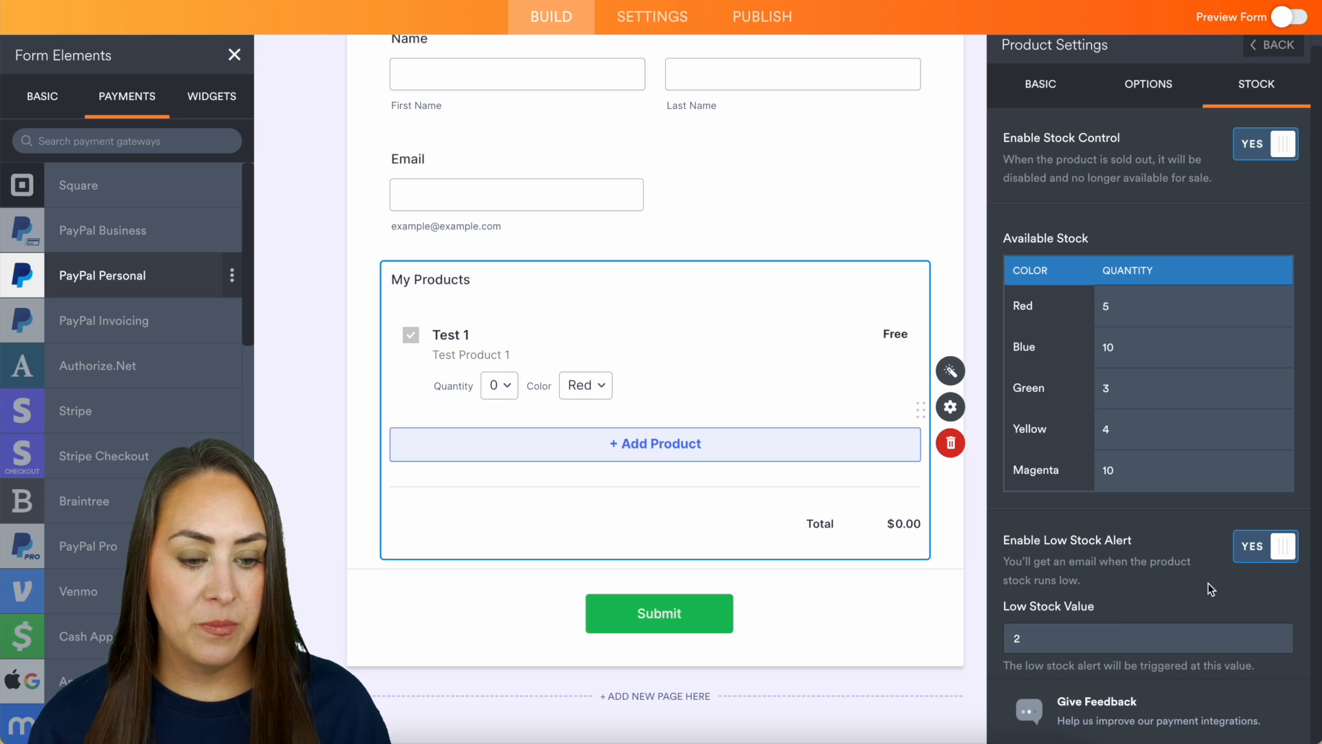
pyautogui.click(1273, 44)
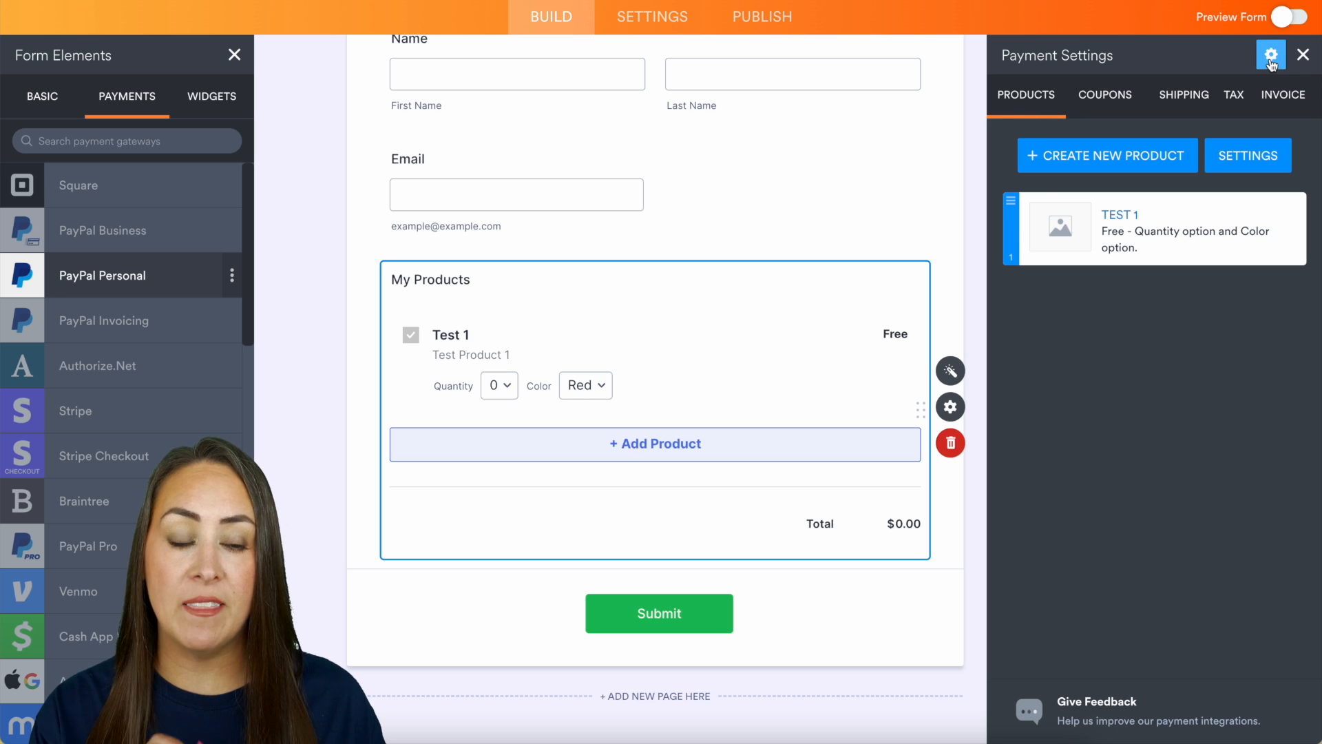
# Step: Turn on Authorization Only in the PayPal gateway's additional settings
pyautogui.click(1271, 55)
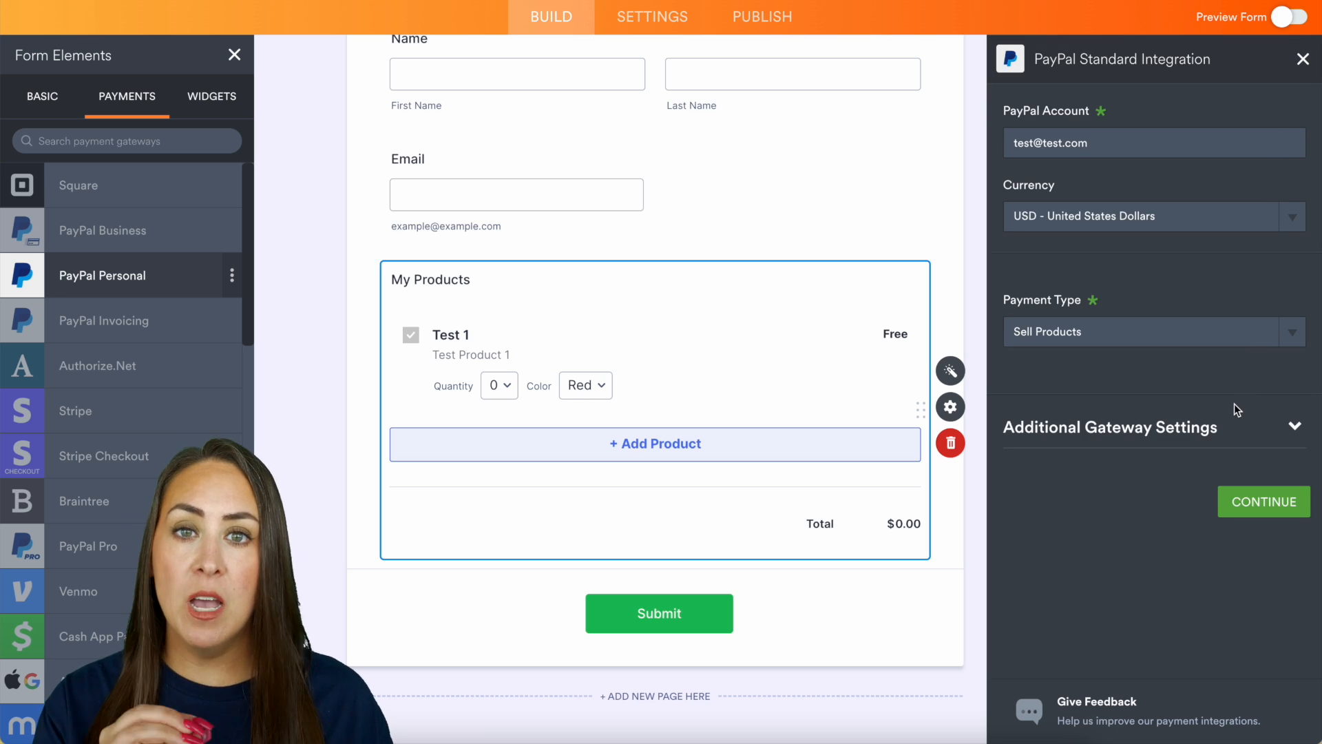
pyautogui.click(1110, 427)
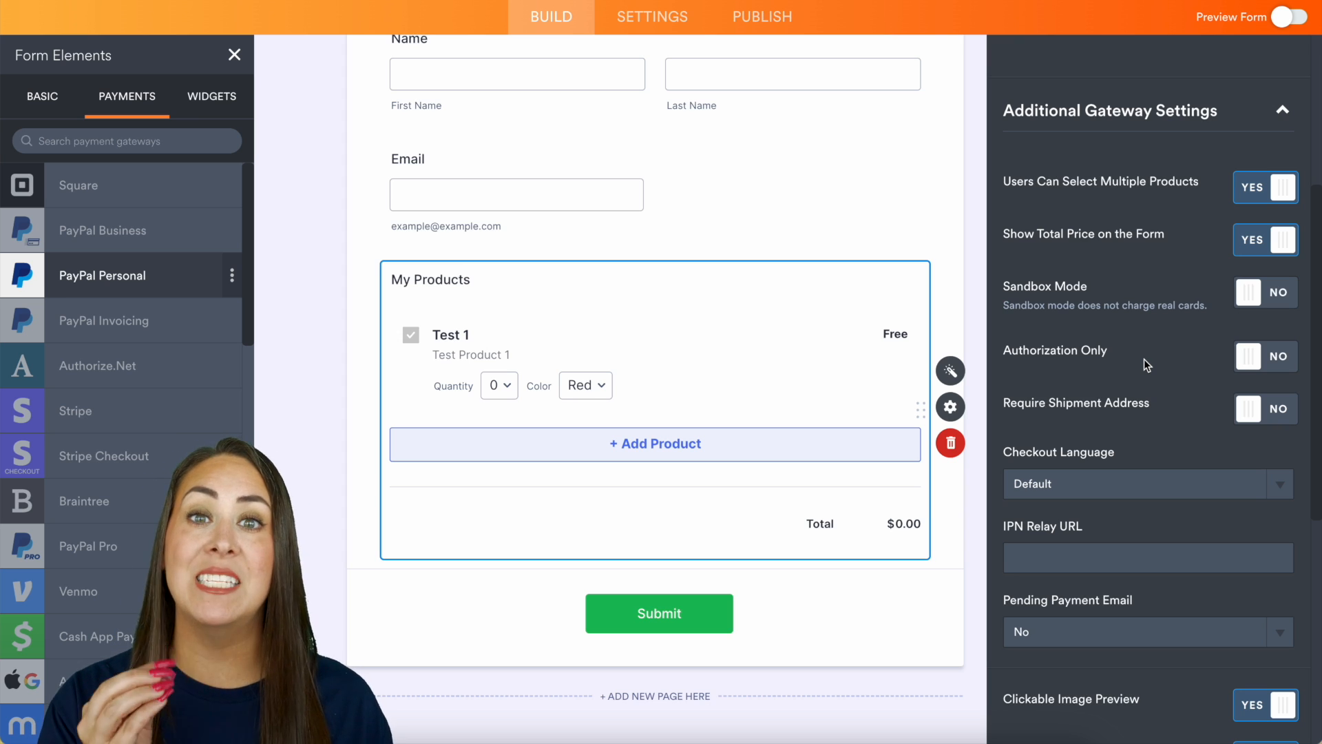
pyautogui.click(1264, 355)
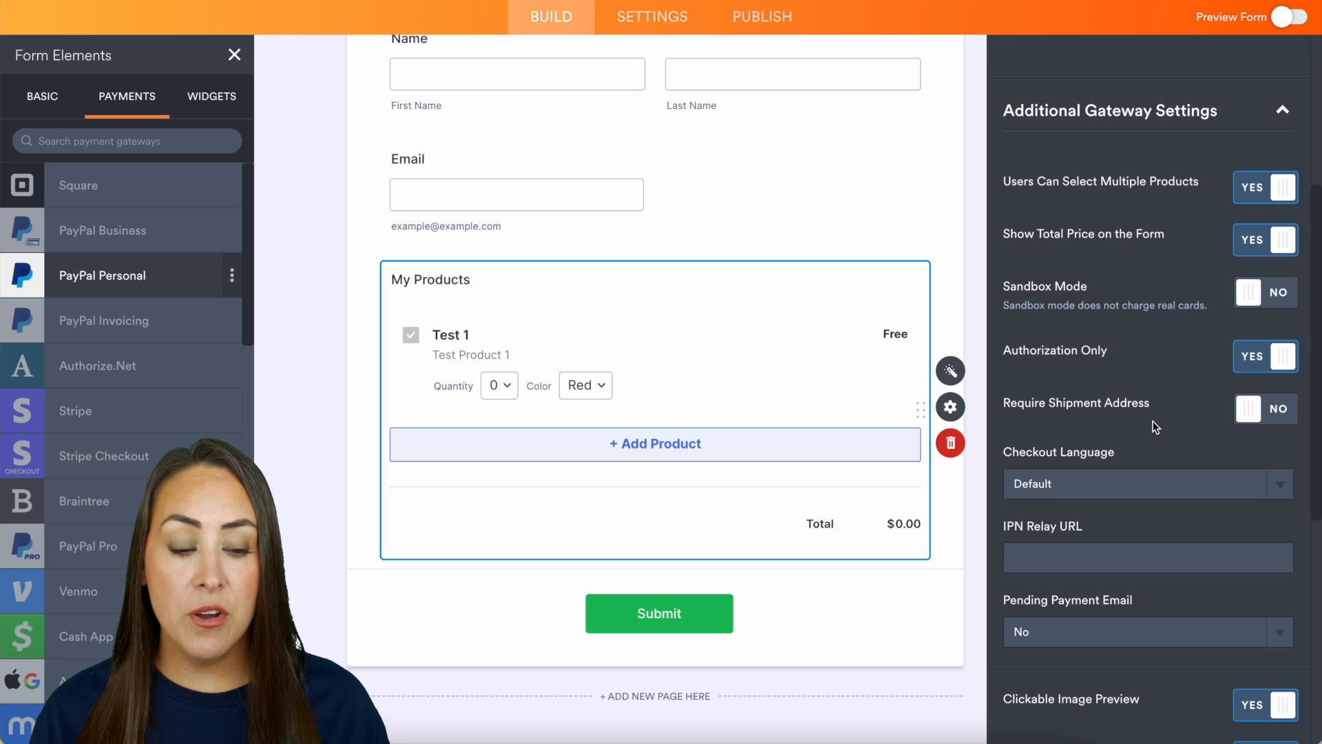
pyautogui.scroll(-3)
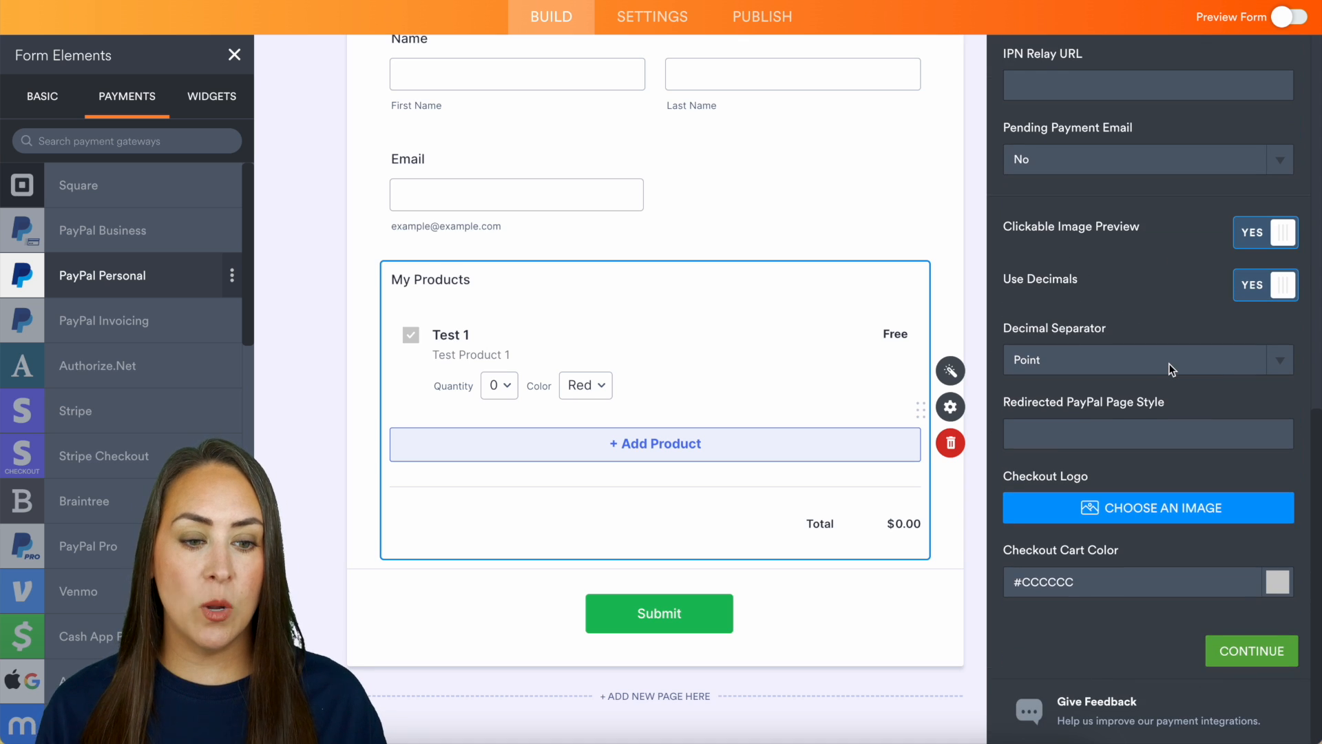